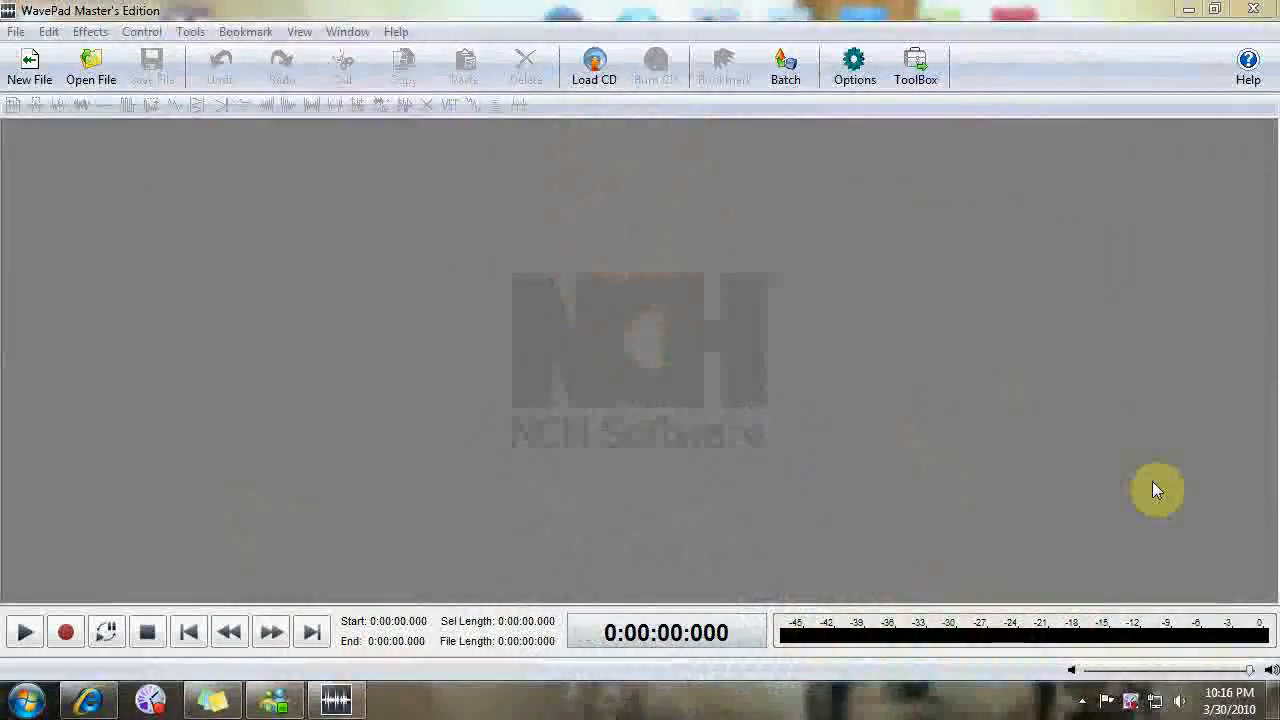
pyautogui.moveTo(1149, 403)
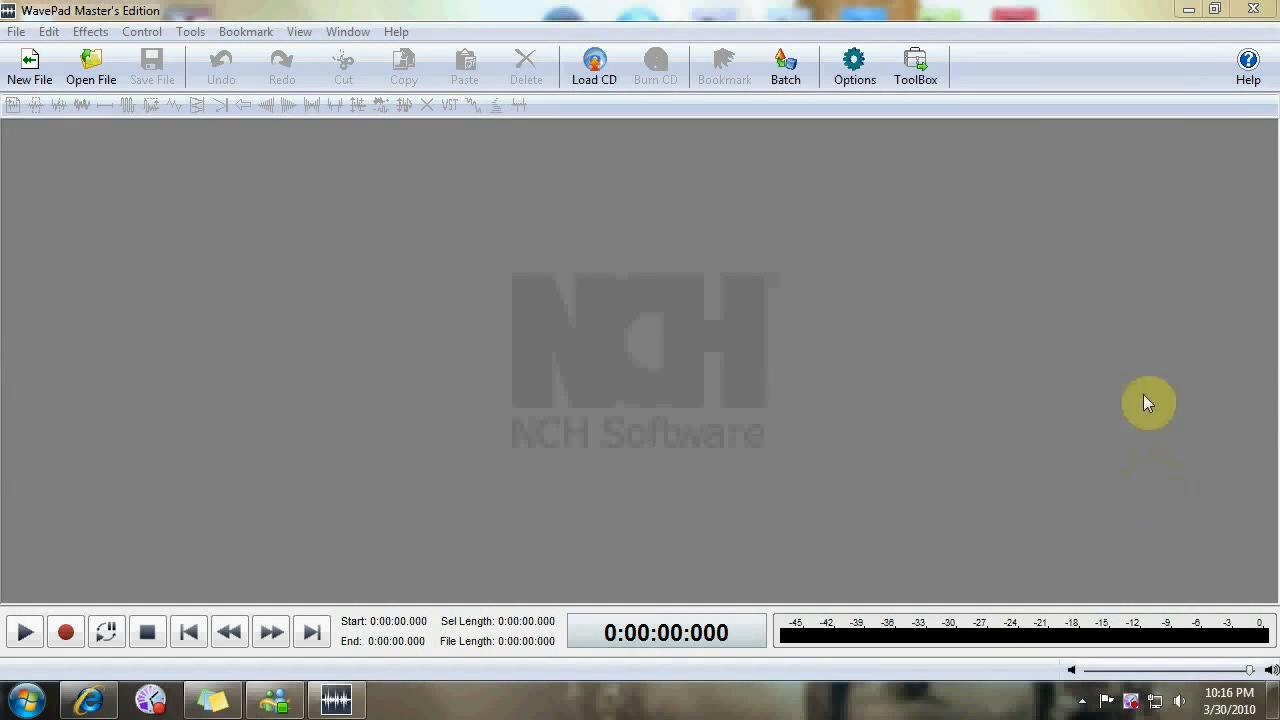
pyautogui.moveTo(293, 229)
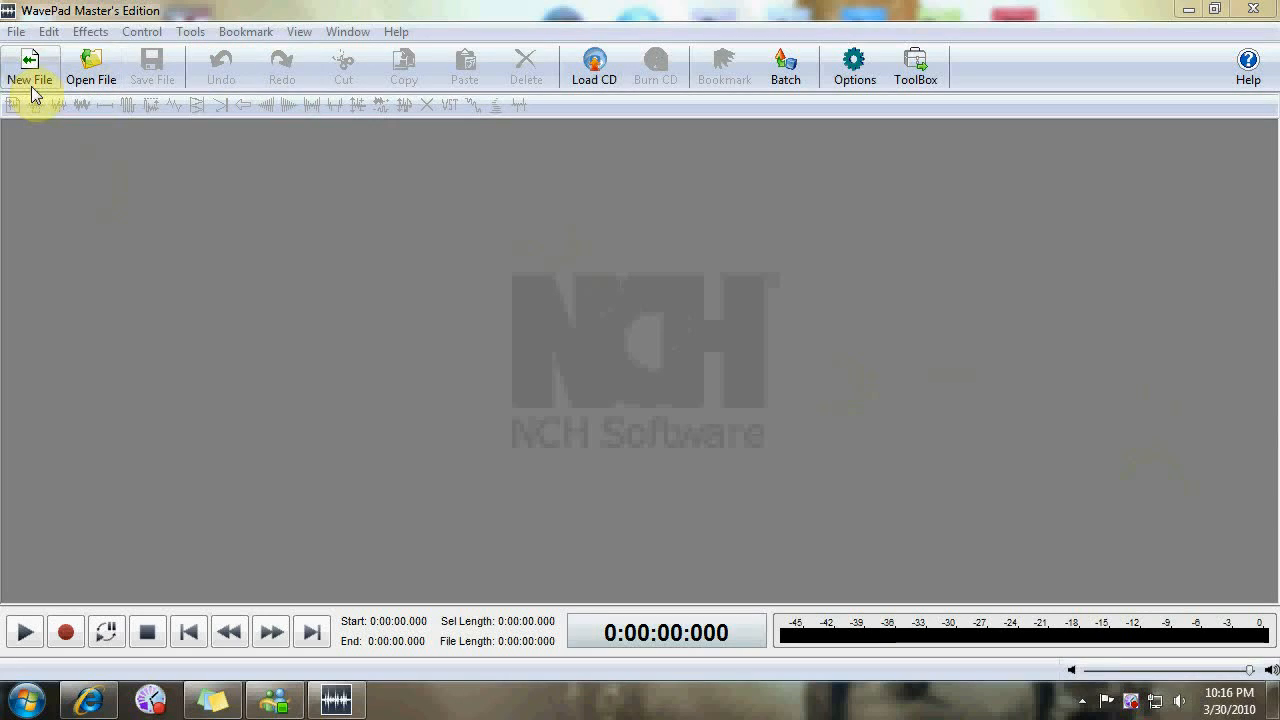
pyautogui.moveTo(90, 67)
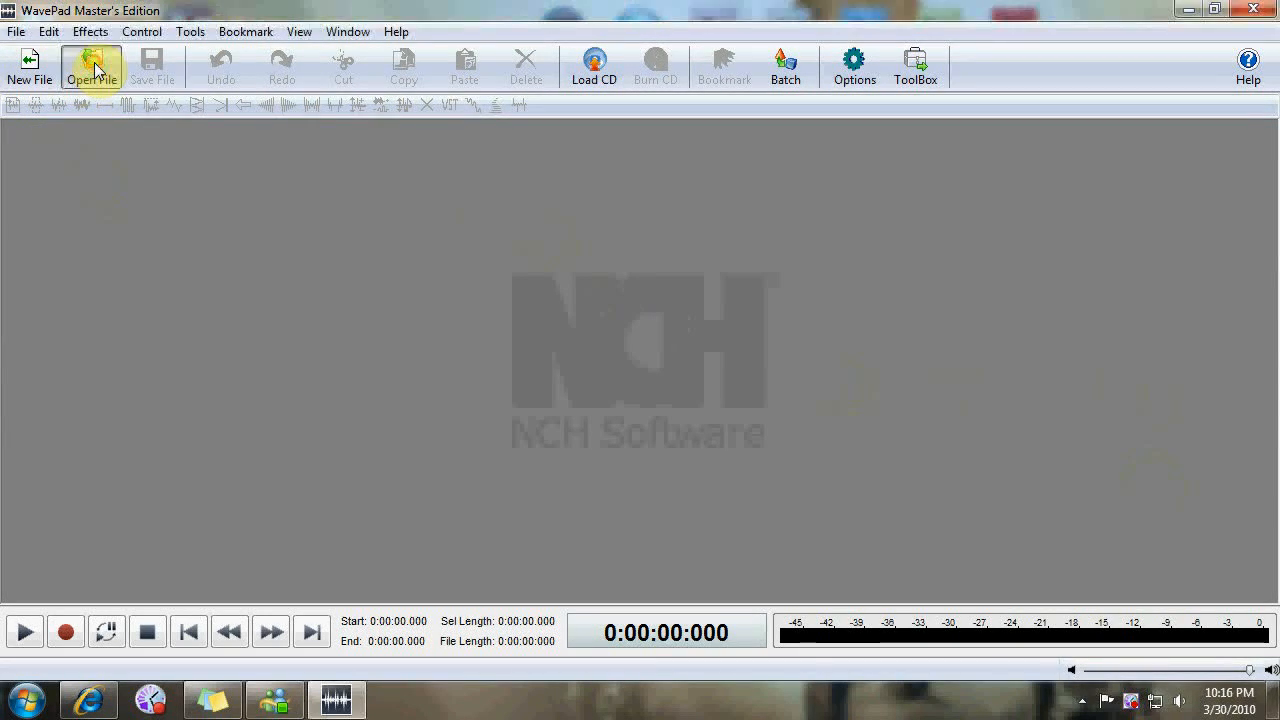
# - Open the 12-second MP3 recording from the Tutorials folder
pyautogui.click(91, 66)
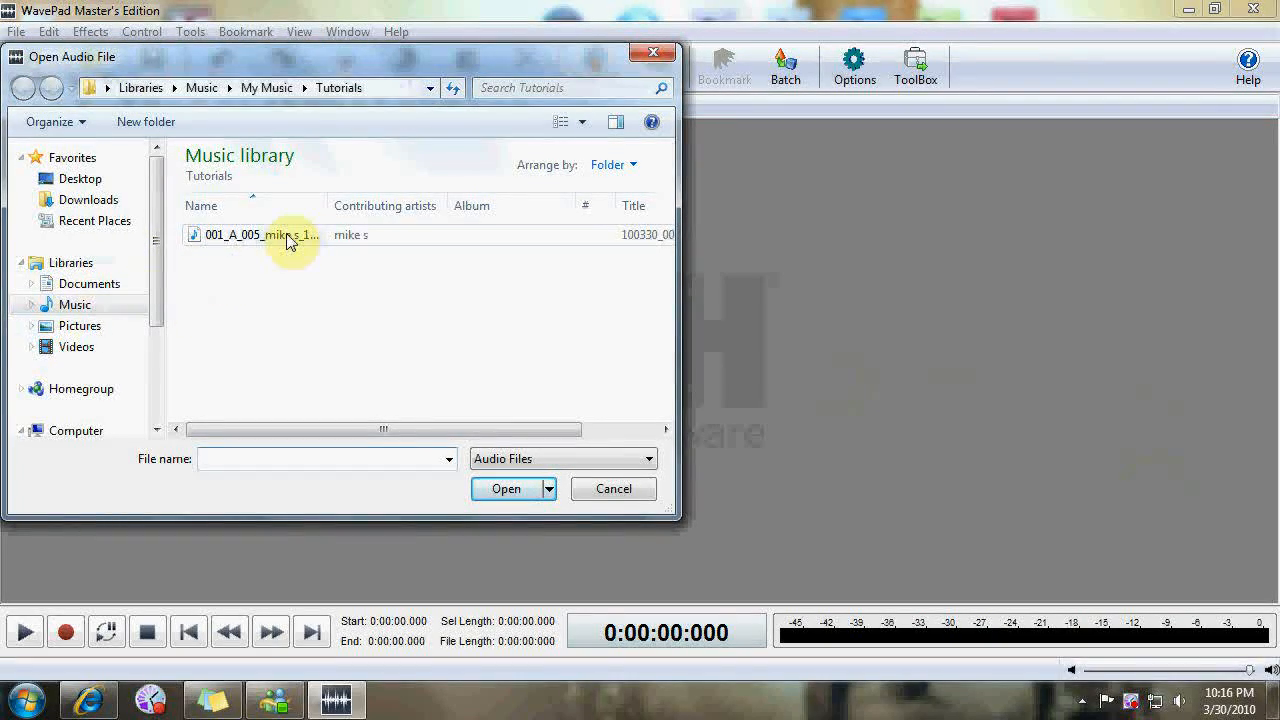
pyautogui.click(262, 234)
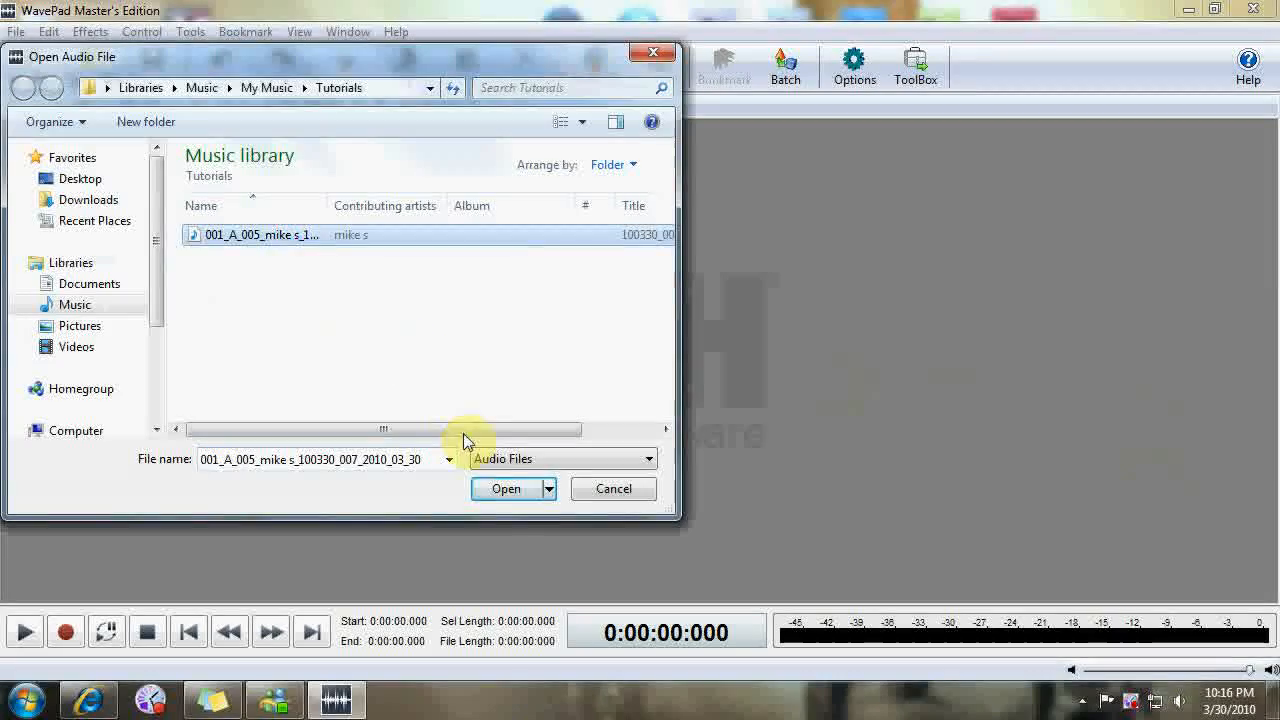
pyautogui.click(506, 489)
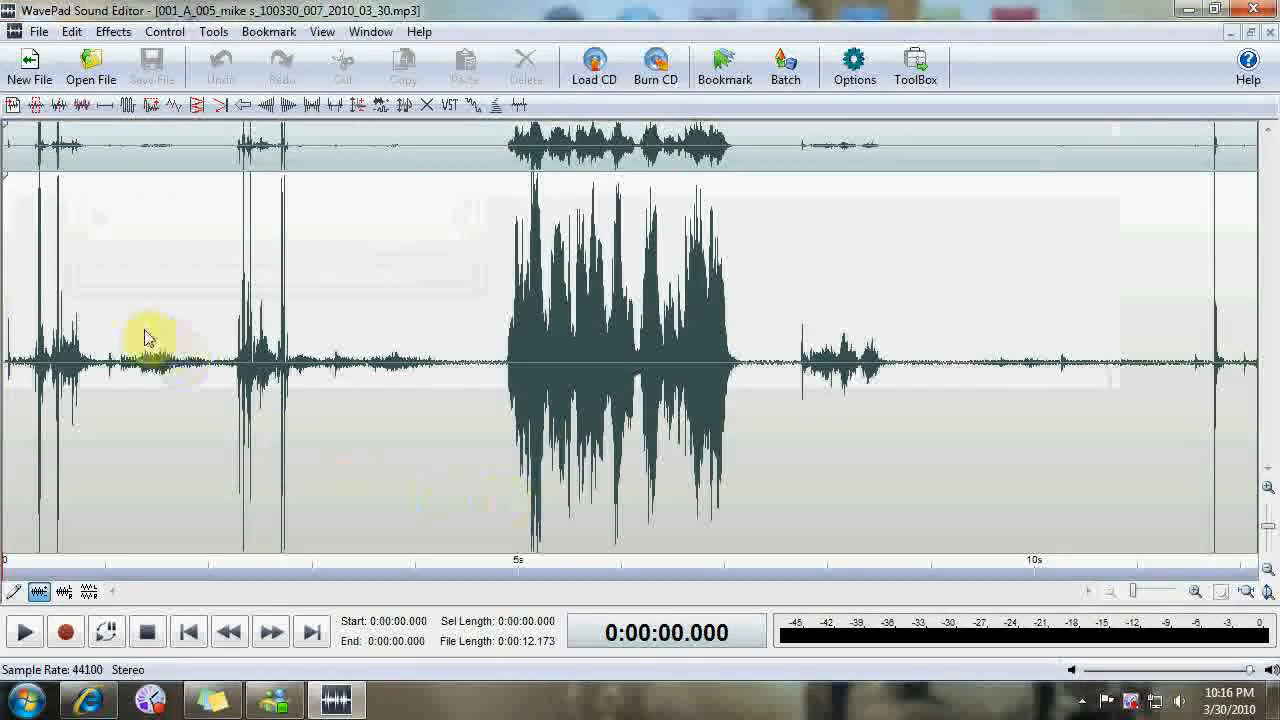
pyautogui.moveTo(795, 445)
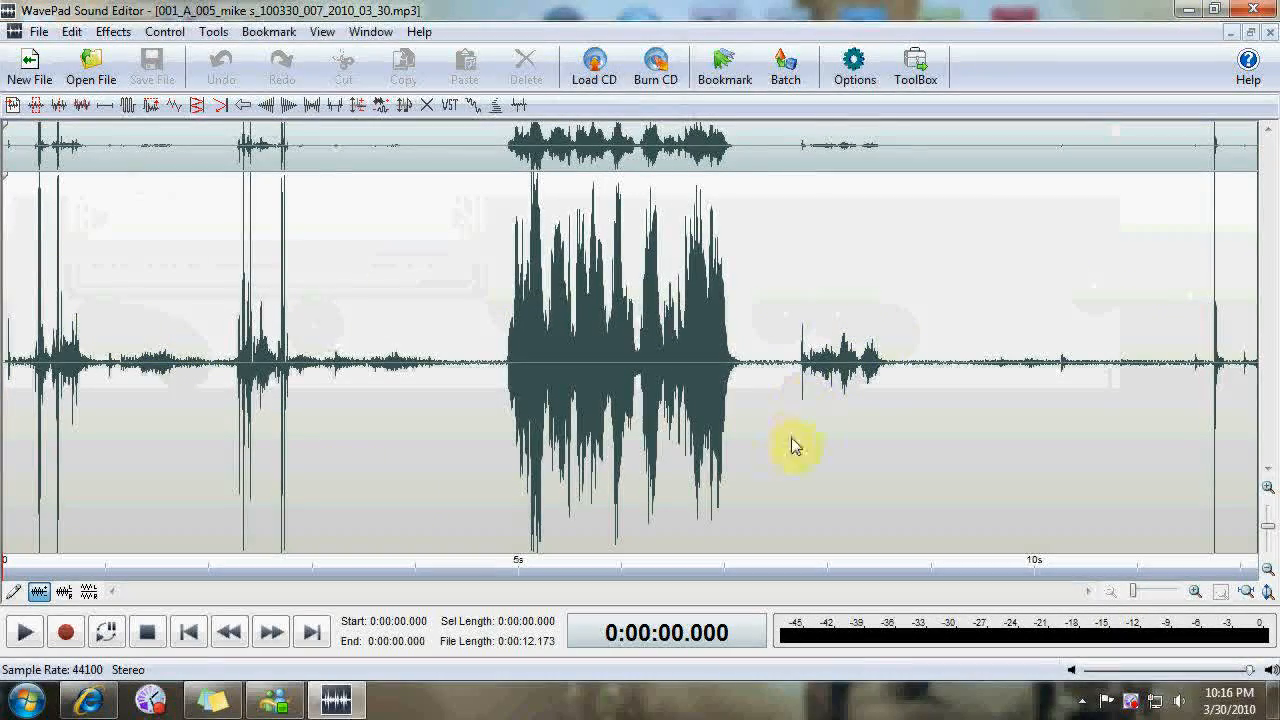
pyautogui.moveTo(470, 405)
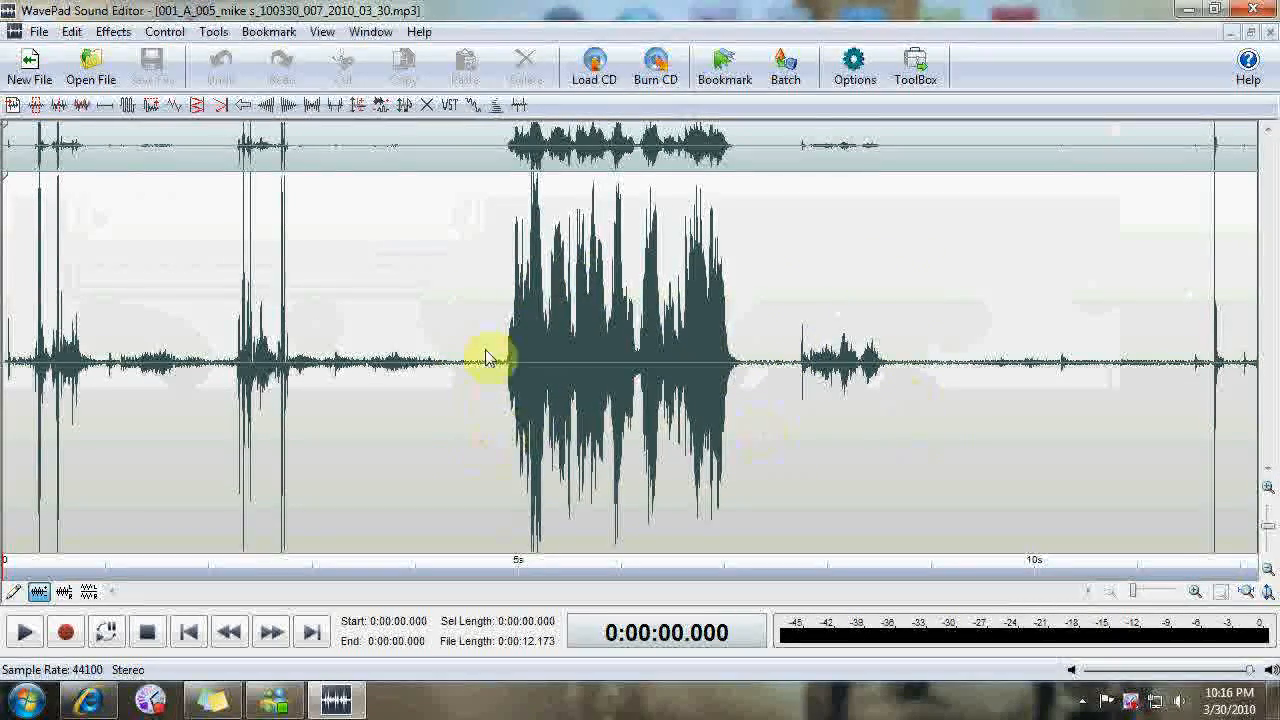
pyautogui.moveTo(905, 308)
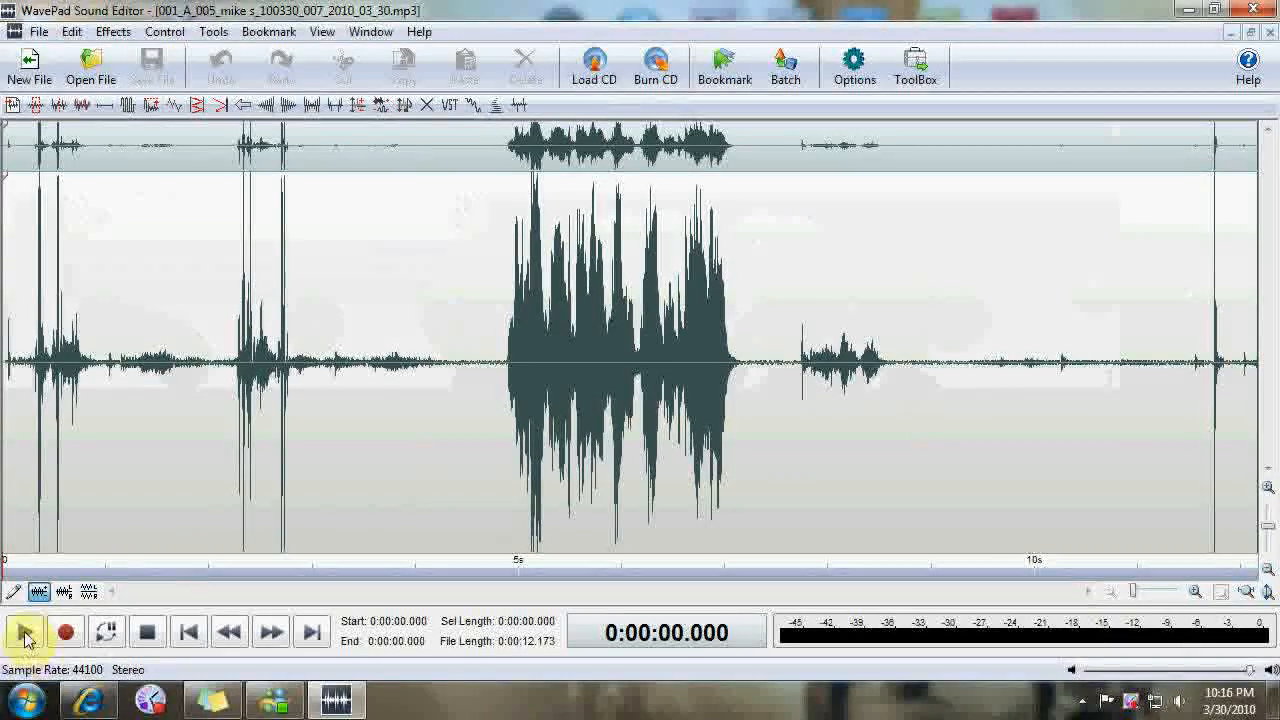
pyautogui.moveTo(311, 631)
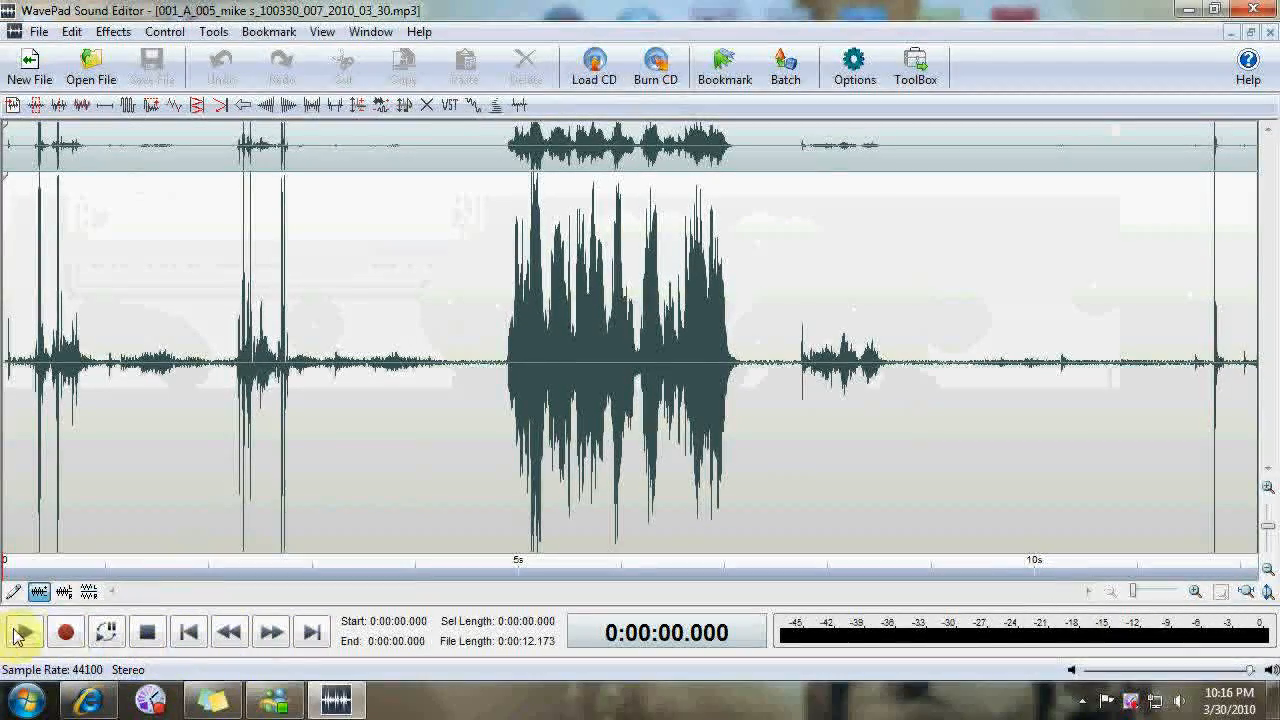
pyautogui.moveTo(22, 631)
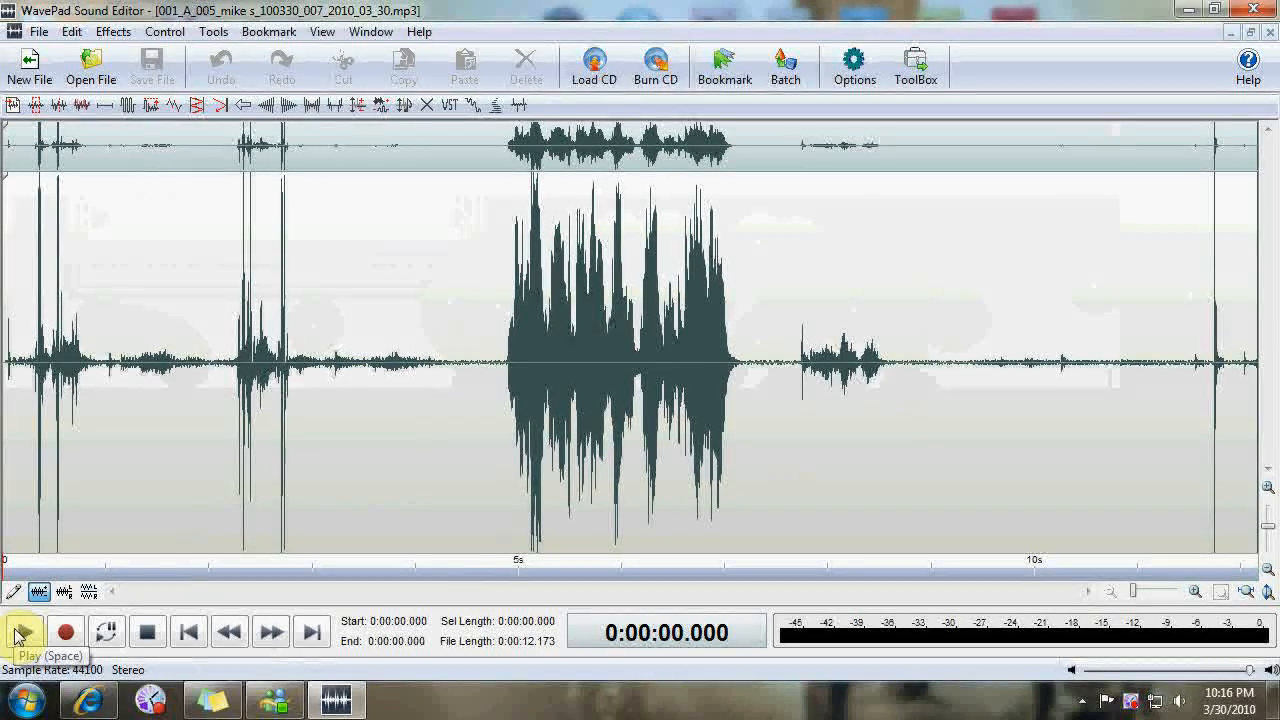
pyautogui.click(22, 631)
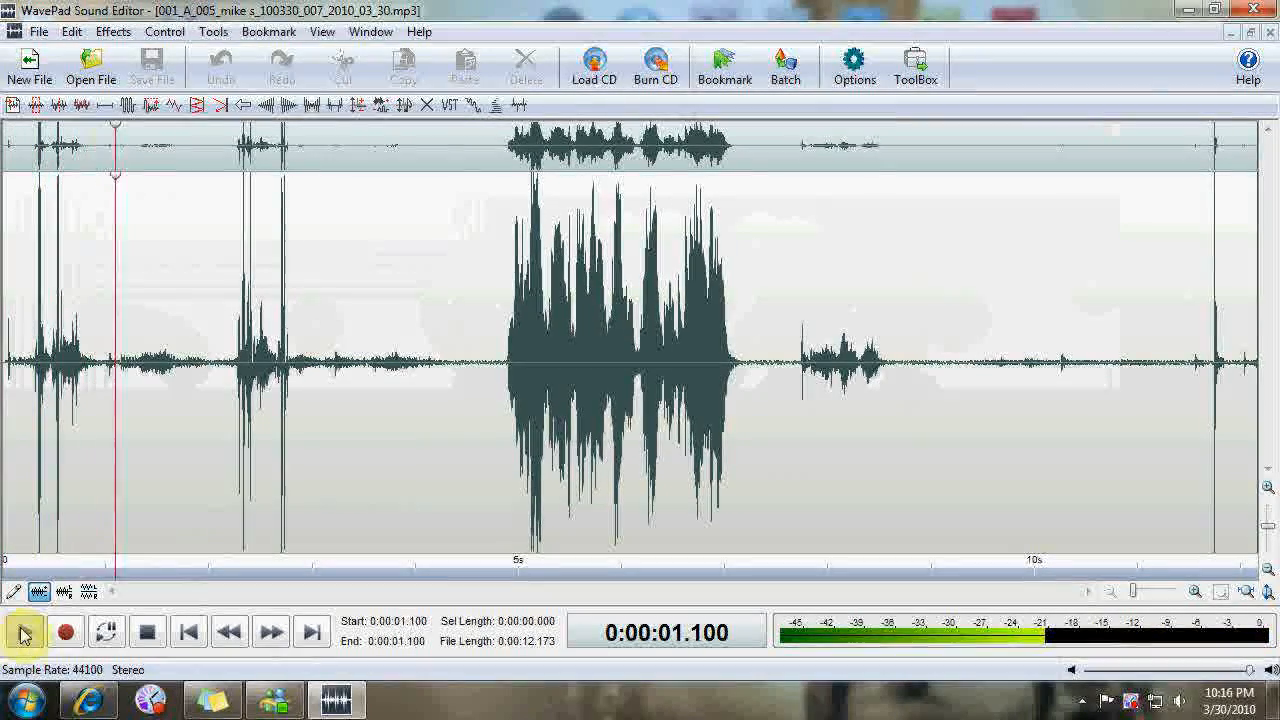
pyautogui.click(22, 631)
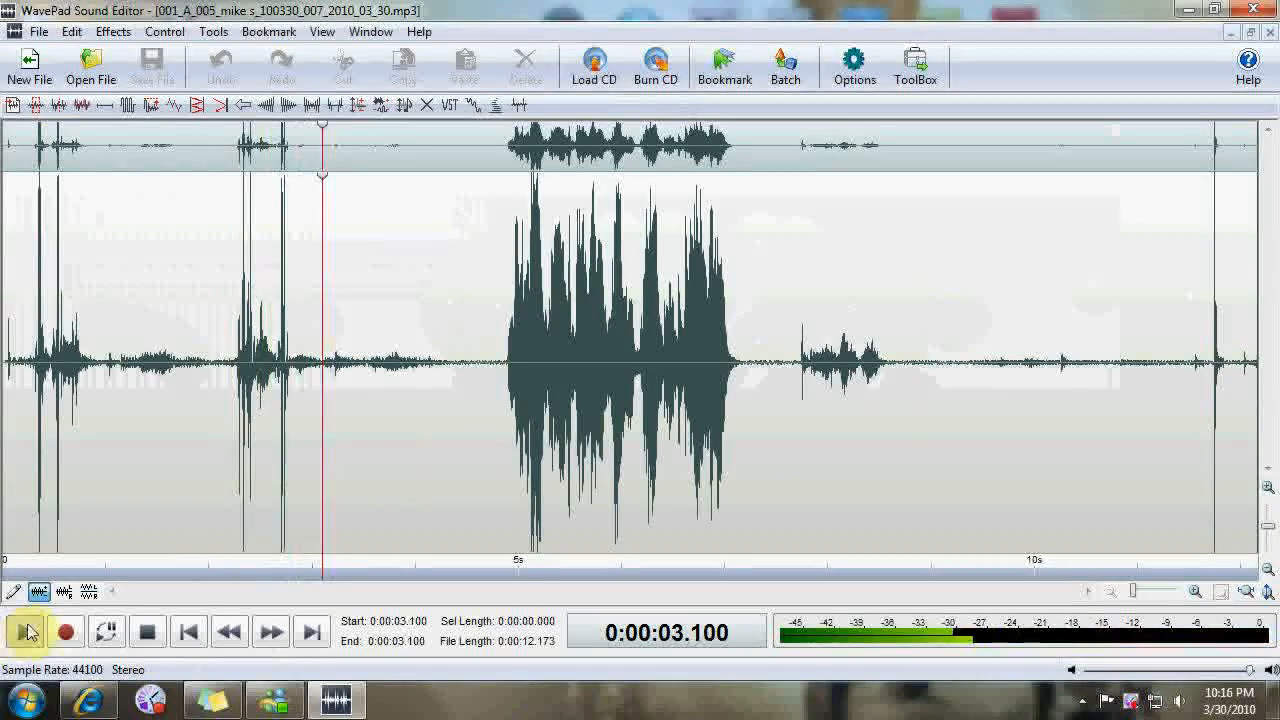
pyautogui.click(19, 631)
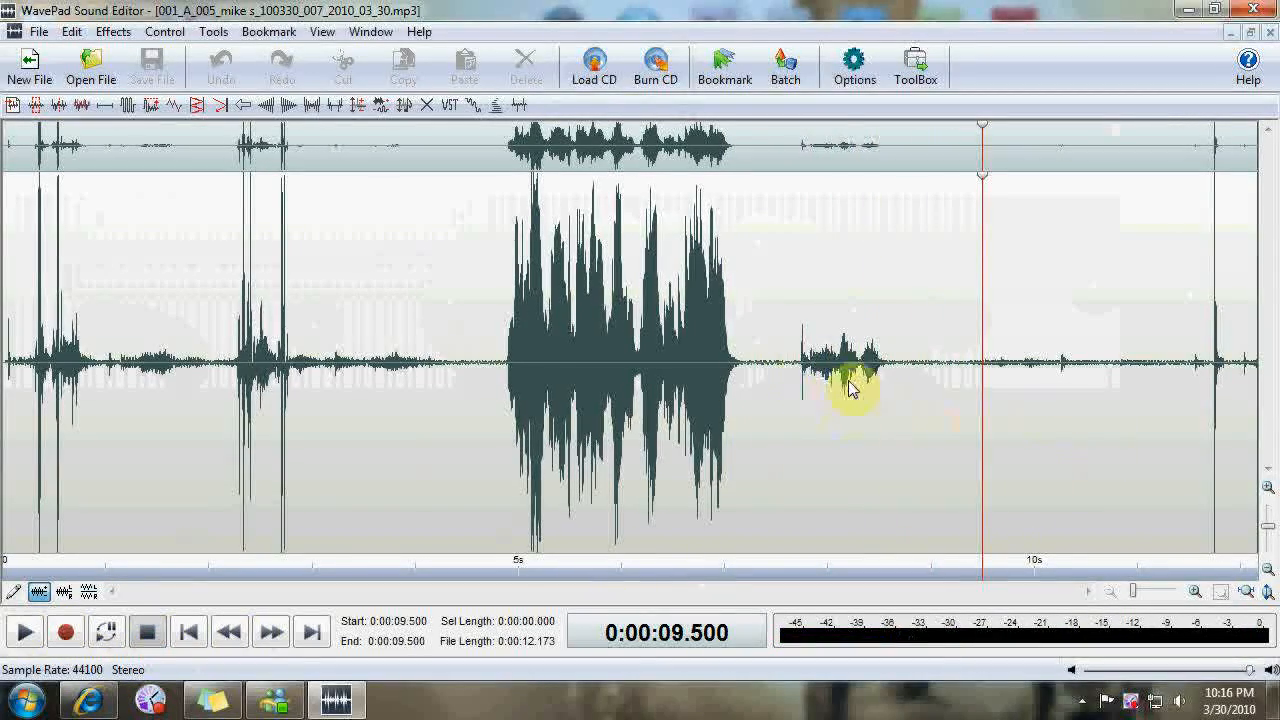
pyautogui.moveTo(798, 388)
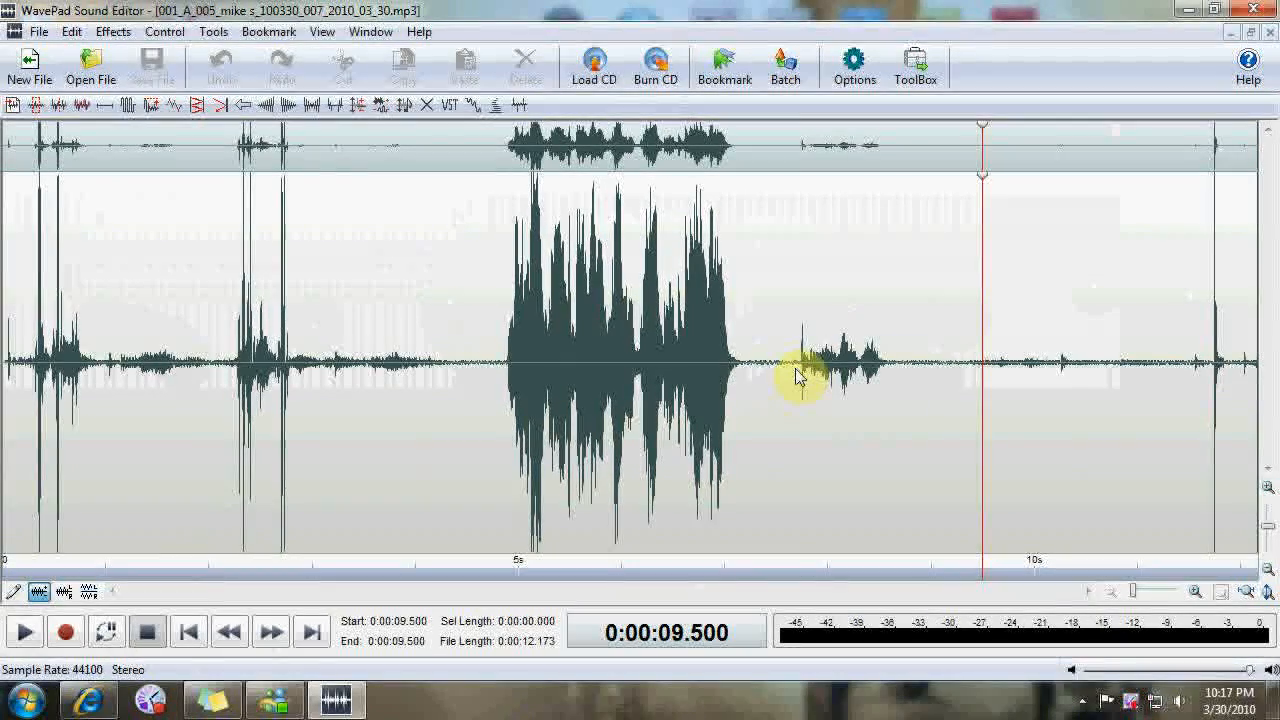
# - Select the faint sound from about 7.68 to 8.67 seconds
pyautogui.moveTo(798, 375); pyautogui.dragTo(842, 375)
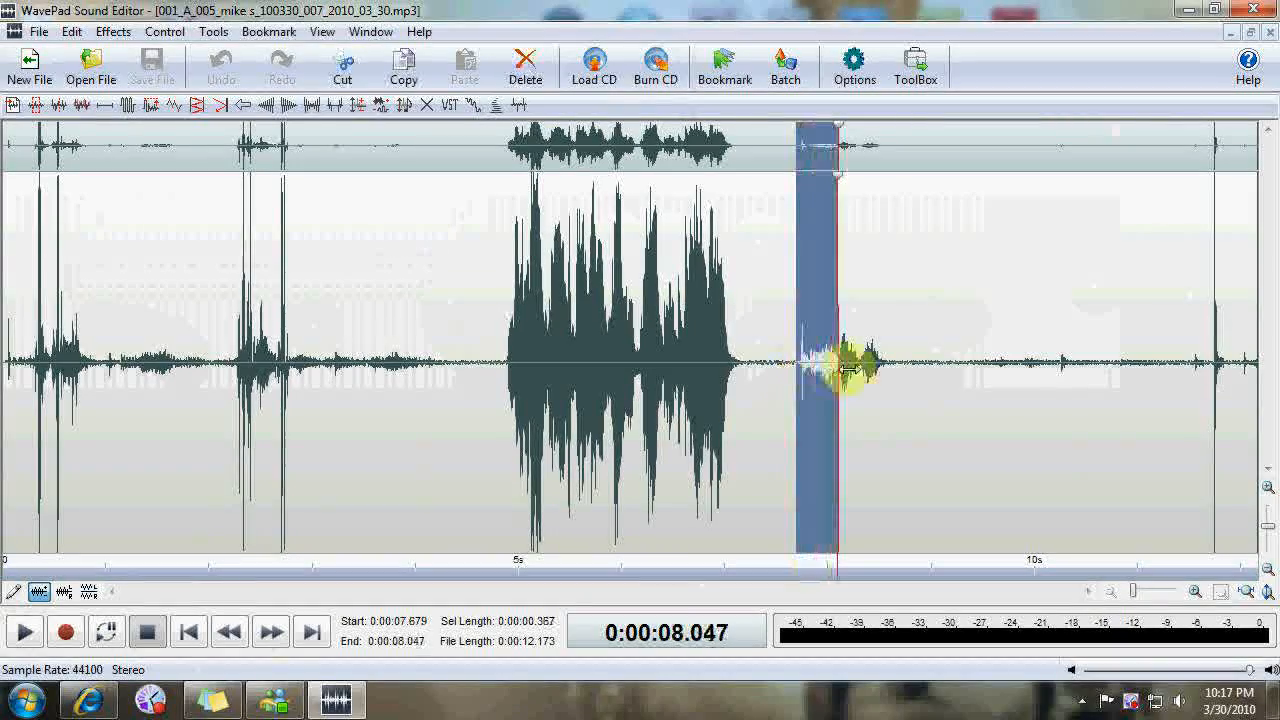
pyautogui.moveTo(835, 372); pyautogui.dragTo(890, 372)
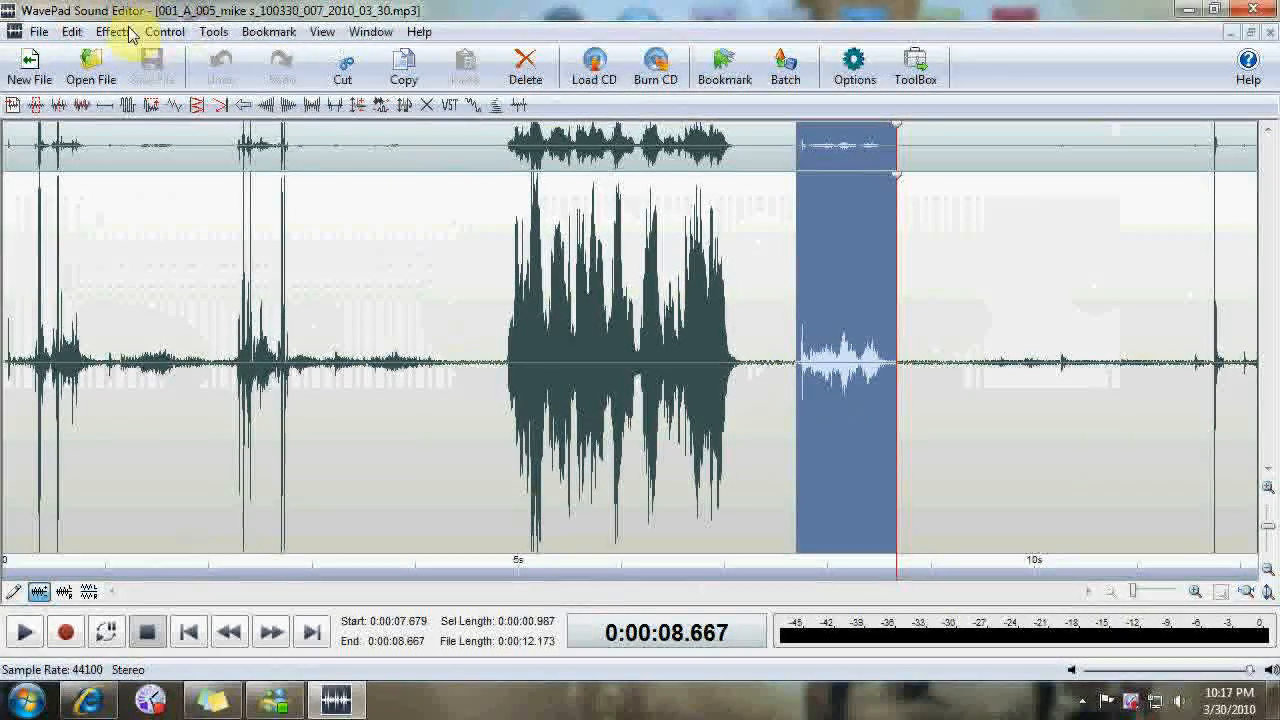
# - Bring up Amplify for the selected quiet section, showing 300% gain
pyautogui.click(112, 31)
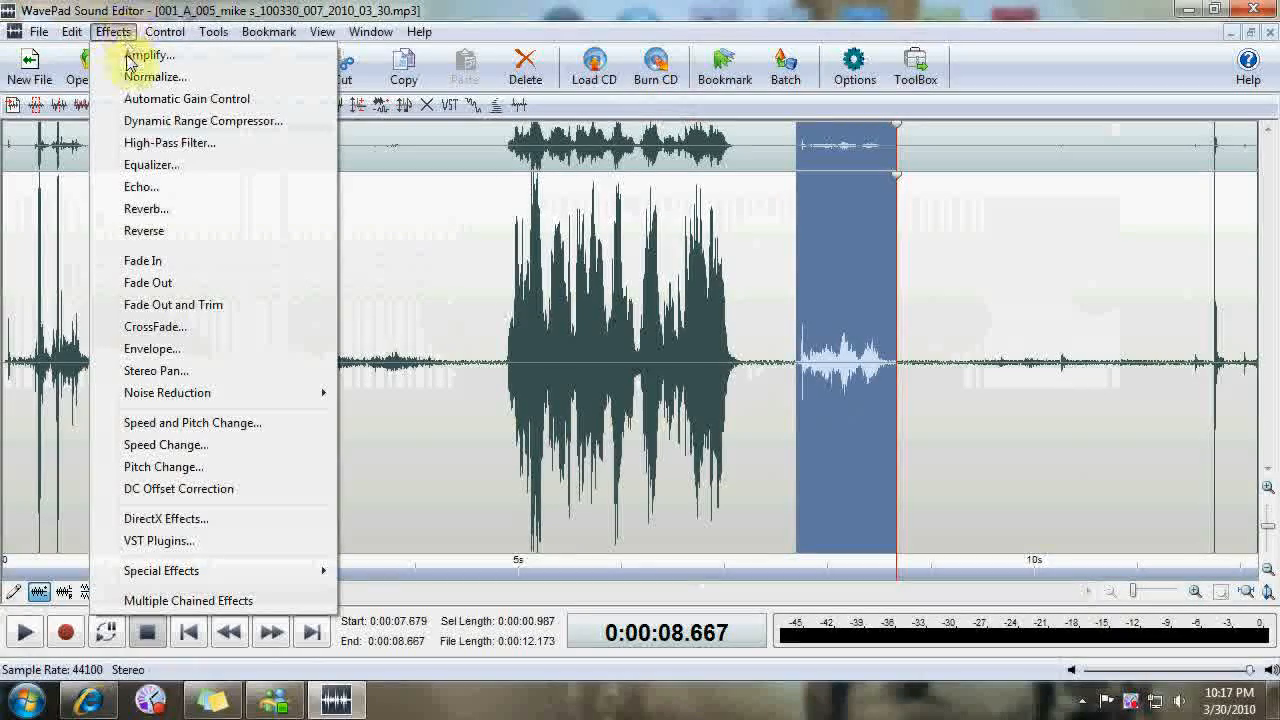
pyautogui.click(148, 55)
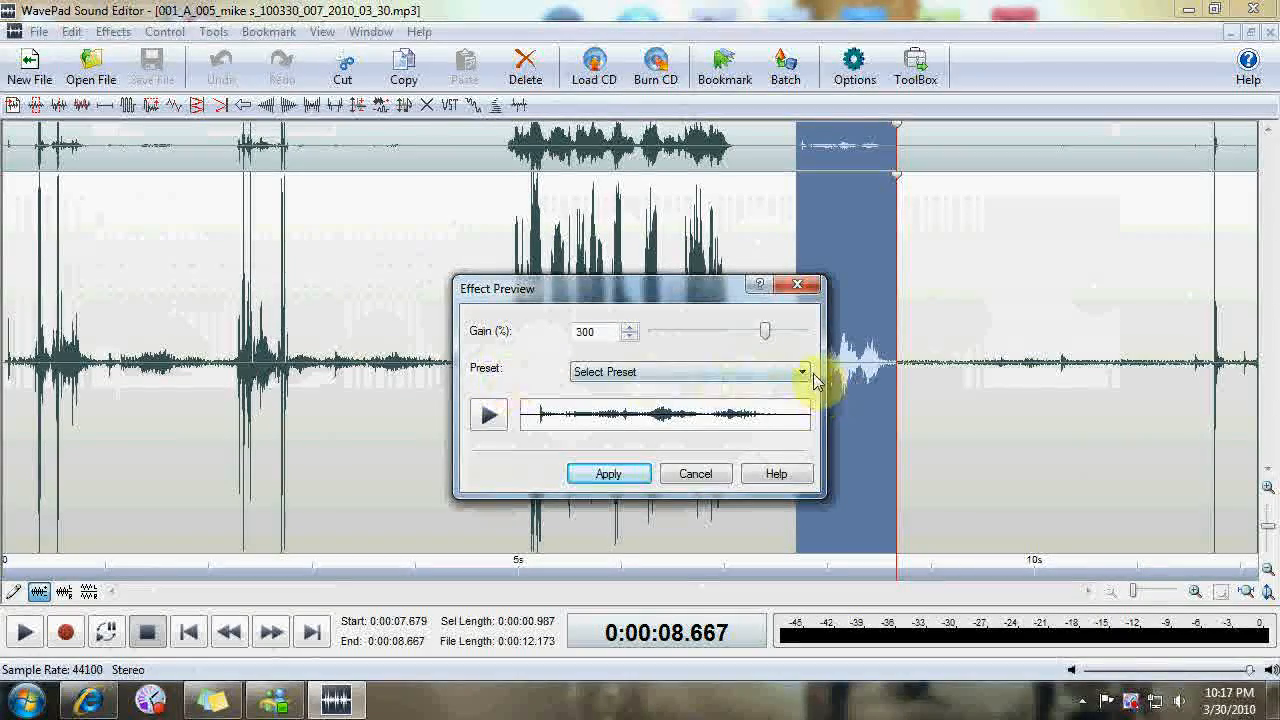
# - Choose the Triple Volume amplify preset and preview the boosted section
pyautogui.click(806, 371)
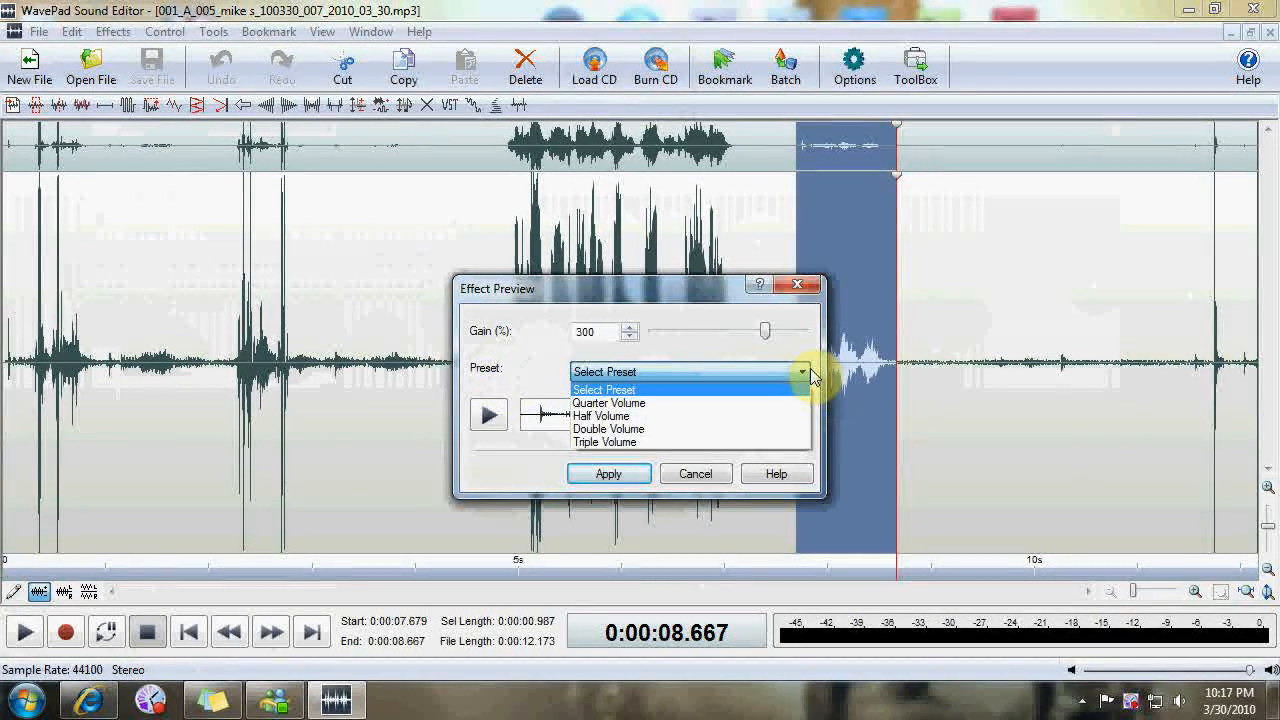
pyautogui.moveTo(604, 442)
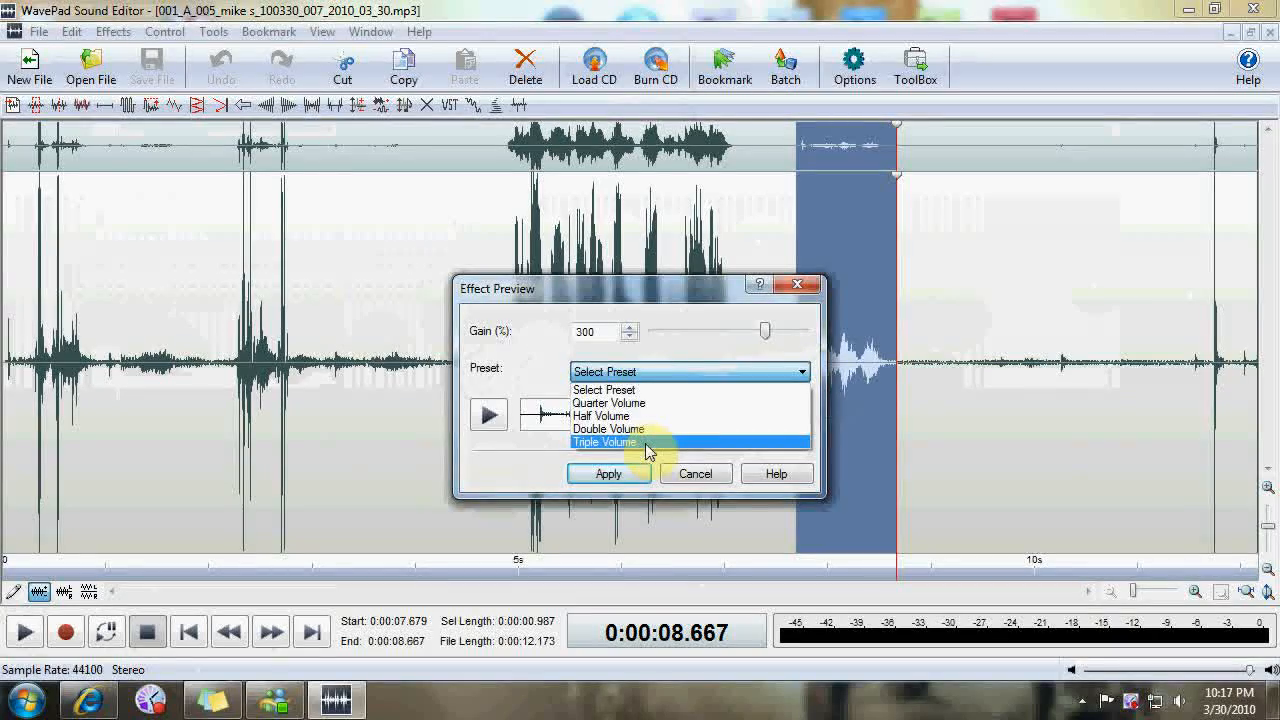
pyautogui.click(604, 442)
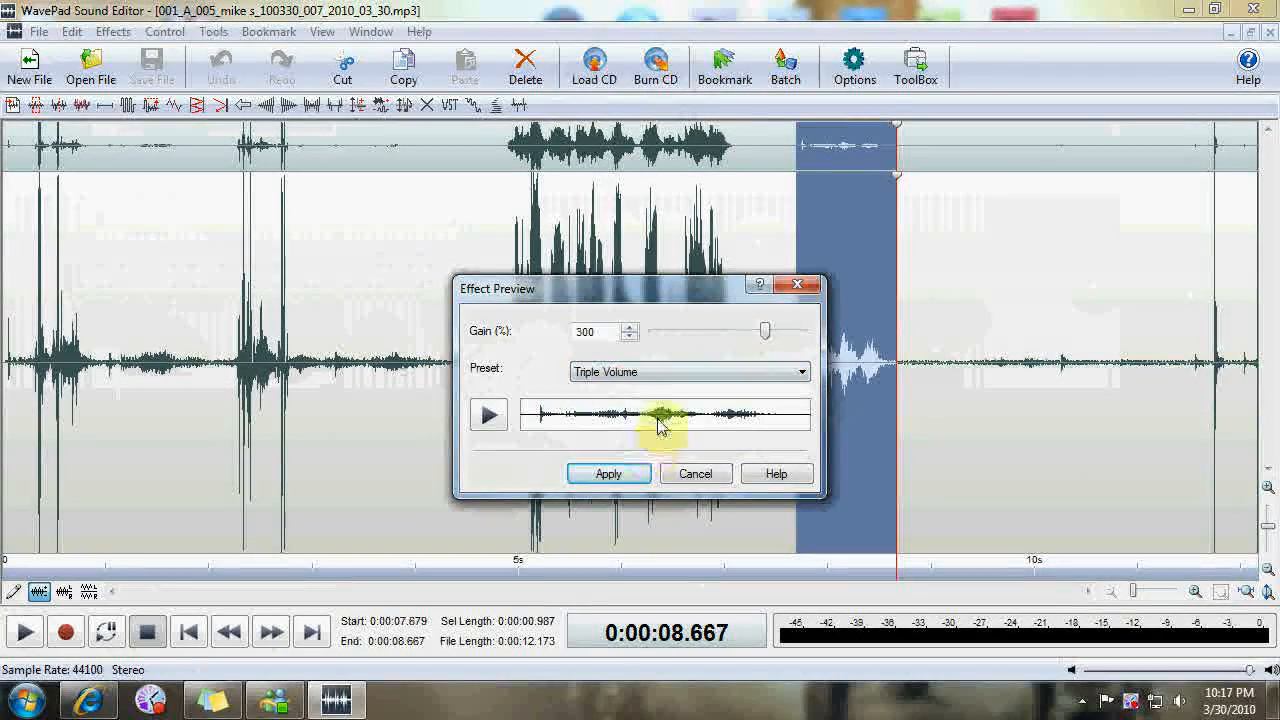
pyautogui.moveTo(705, 380)
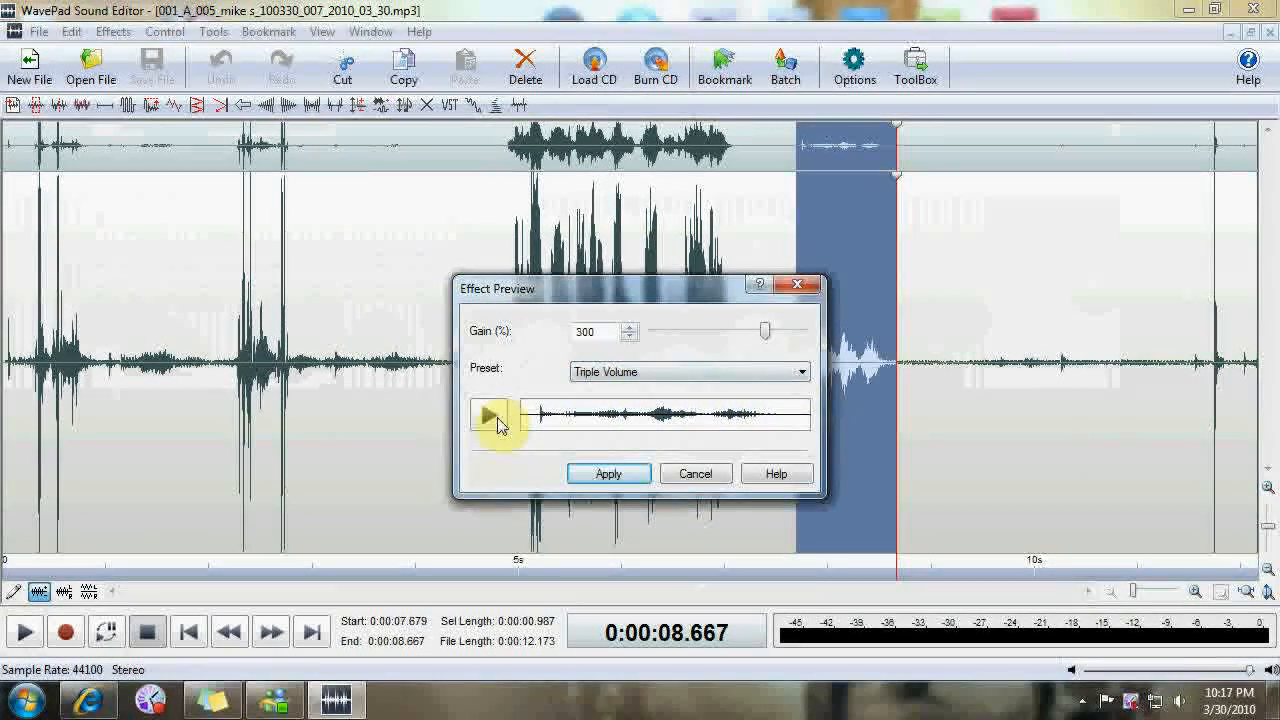
pyautogui.click(492, 415)
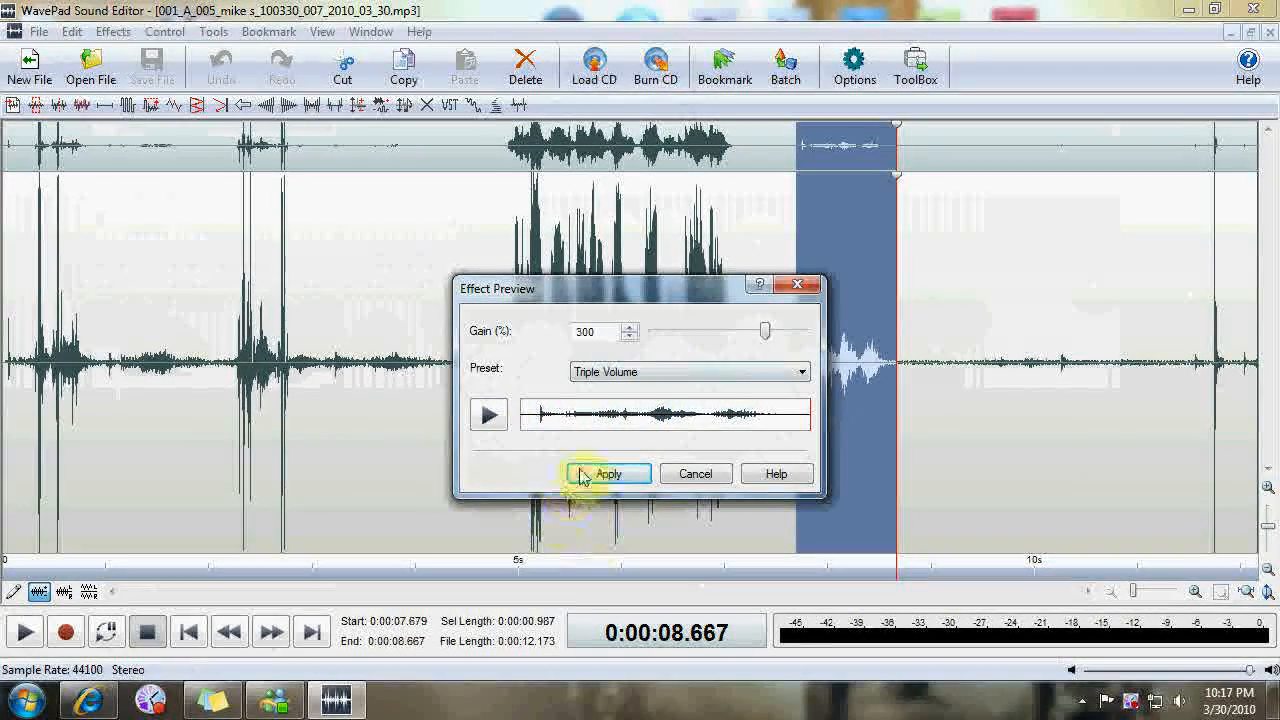
# - Apply the 300% boost to the 7.7–8.7 second section
pyautogui.click(608, 473)
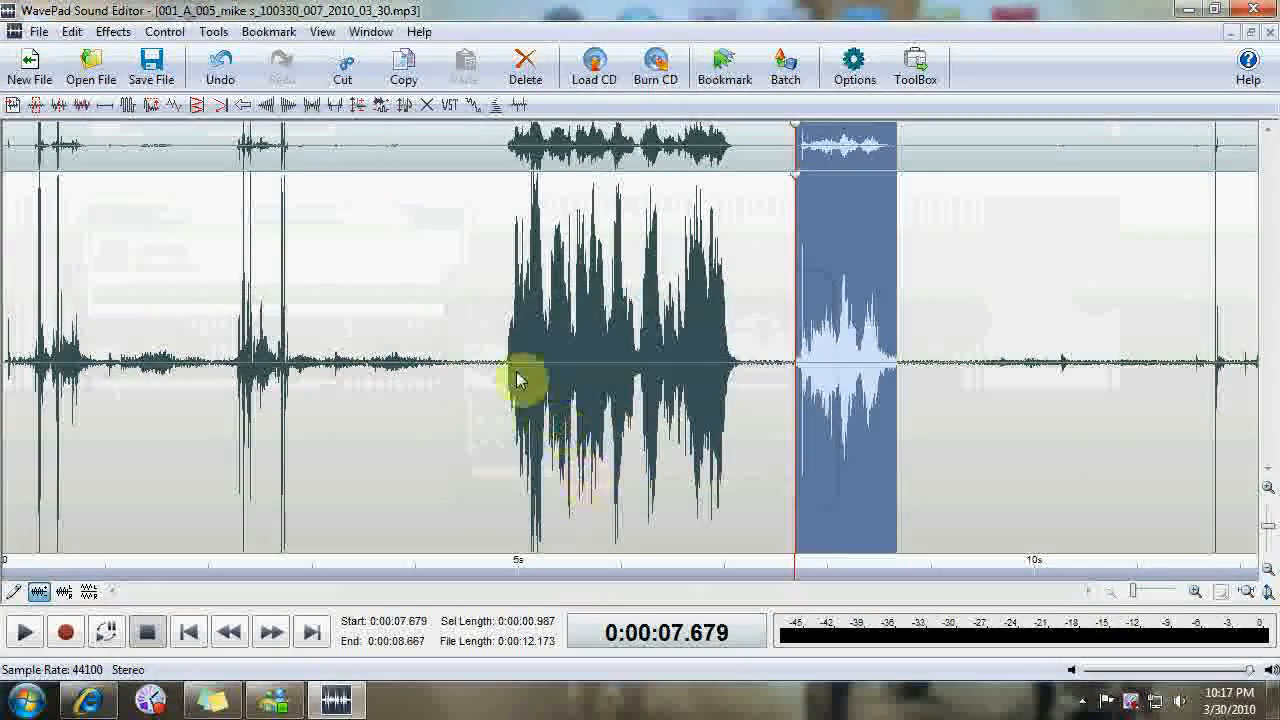
pyautogui.moveTo(545, 345)
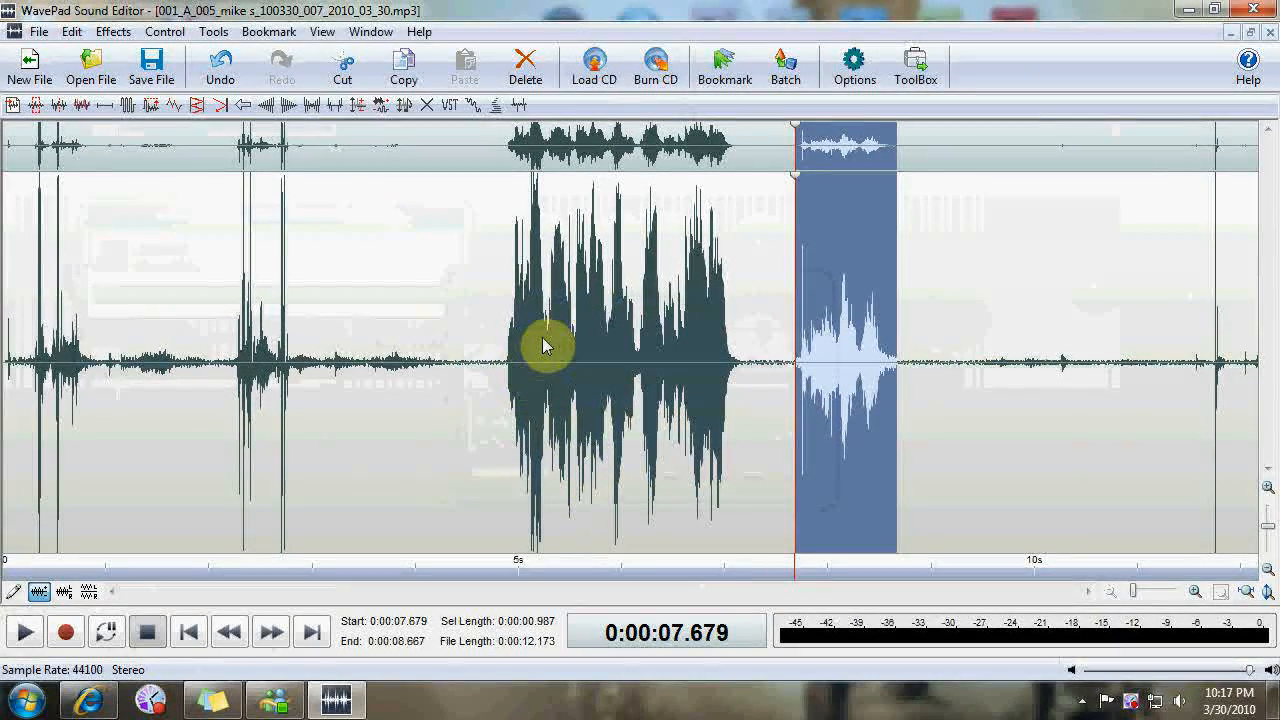
pyautogui.moveTo(825, 237)
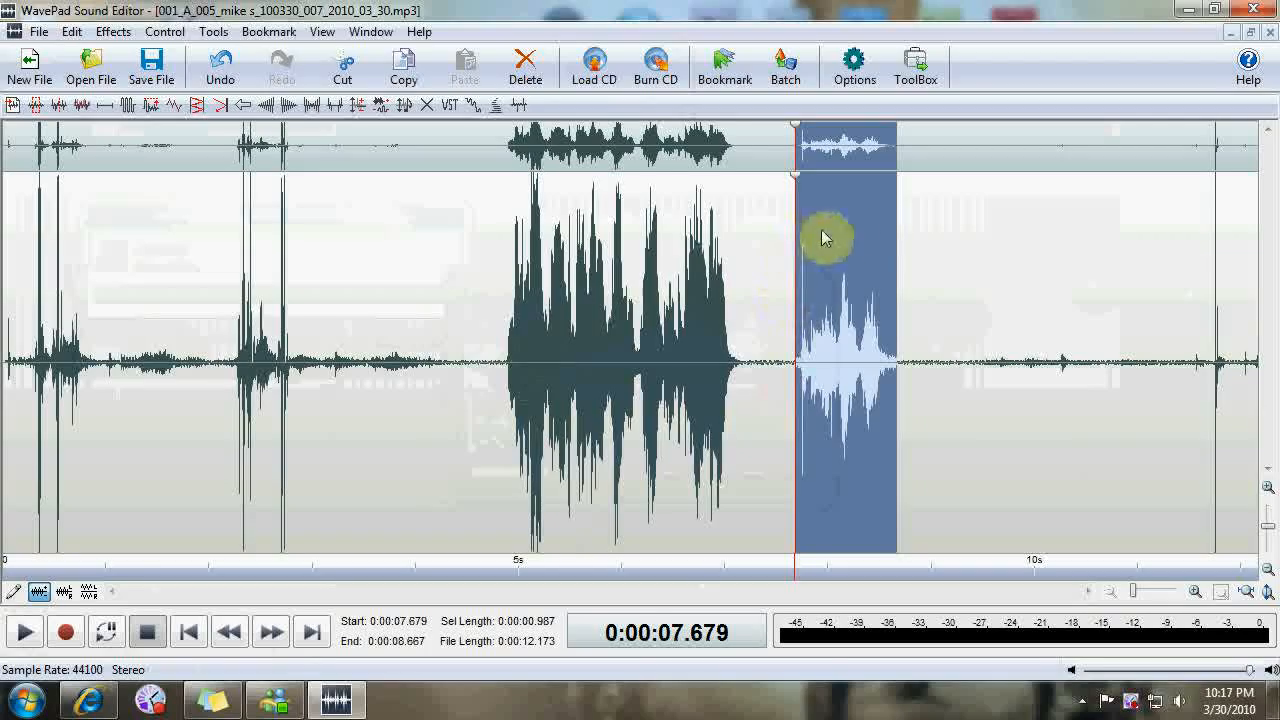
pyautogui.moveTo(790, 272)
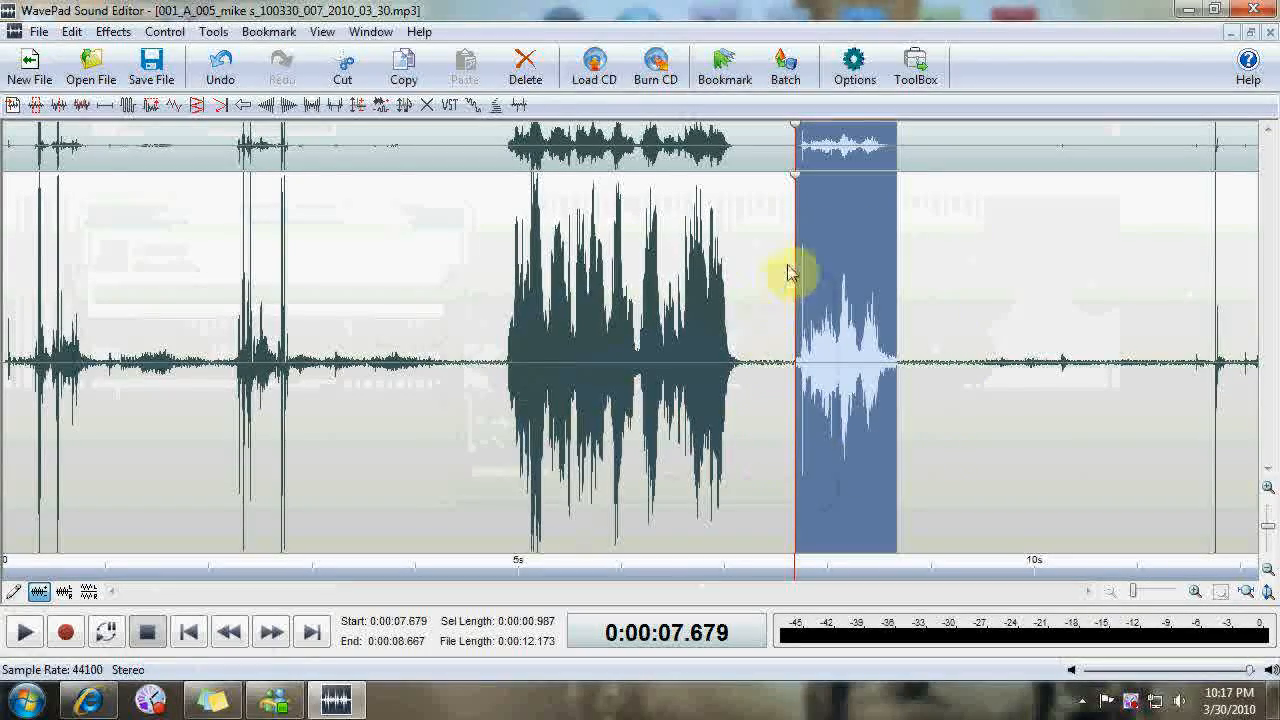
pyautogui.moveTo(958, 398)
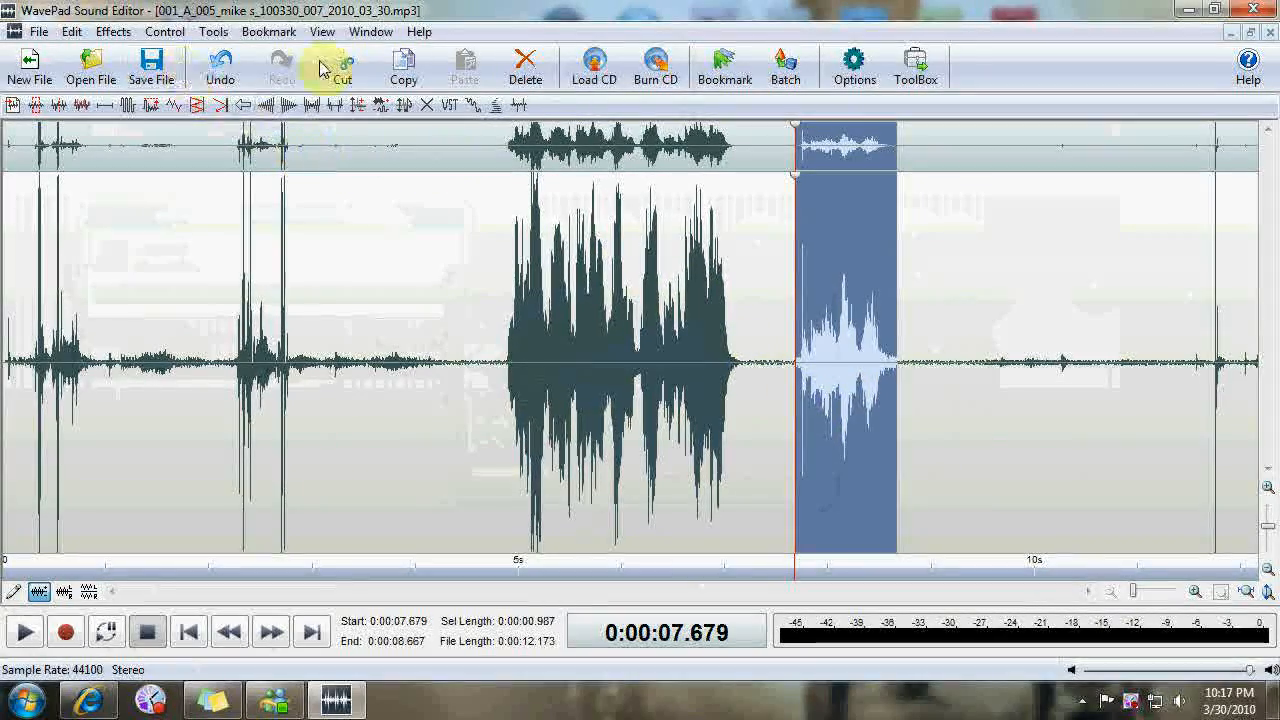
# - Show the Effects menu with the amplified section still selected
pyautogui.click(113, 31)
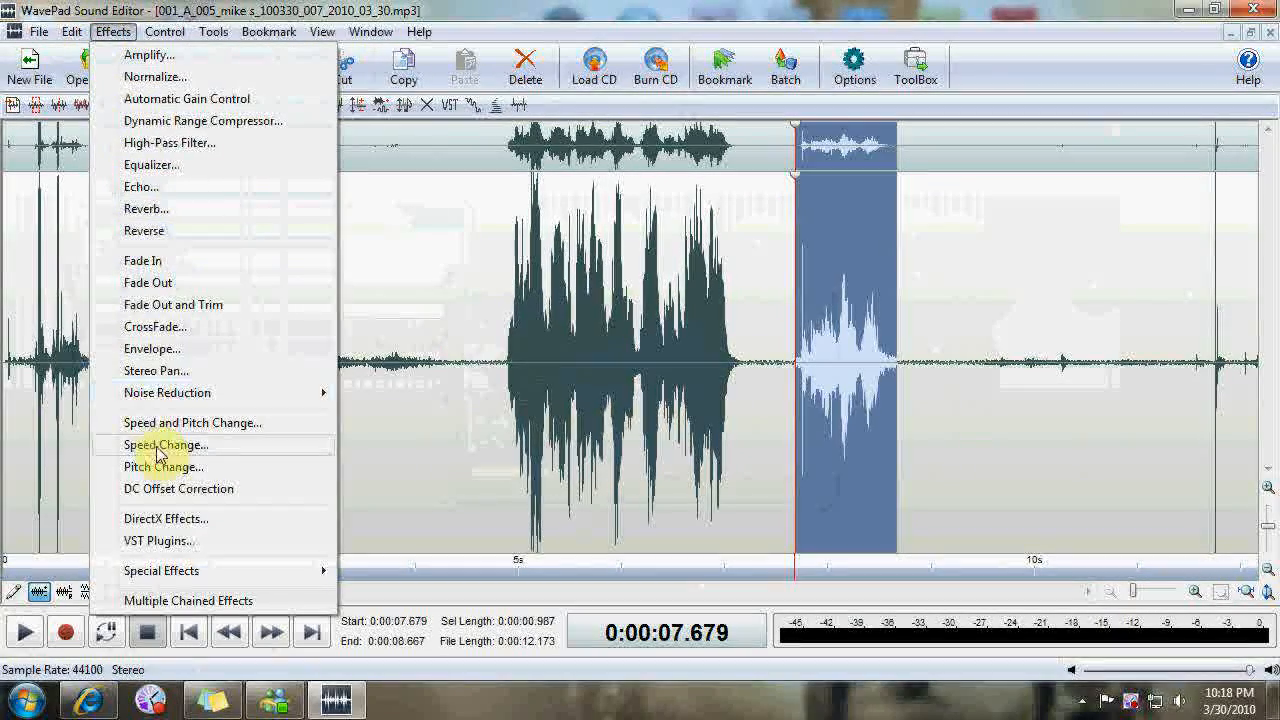
pyautogui.moveTo(165, 422)
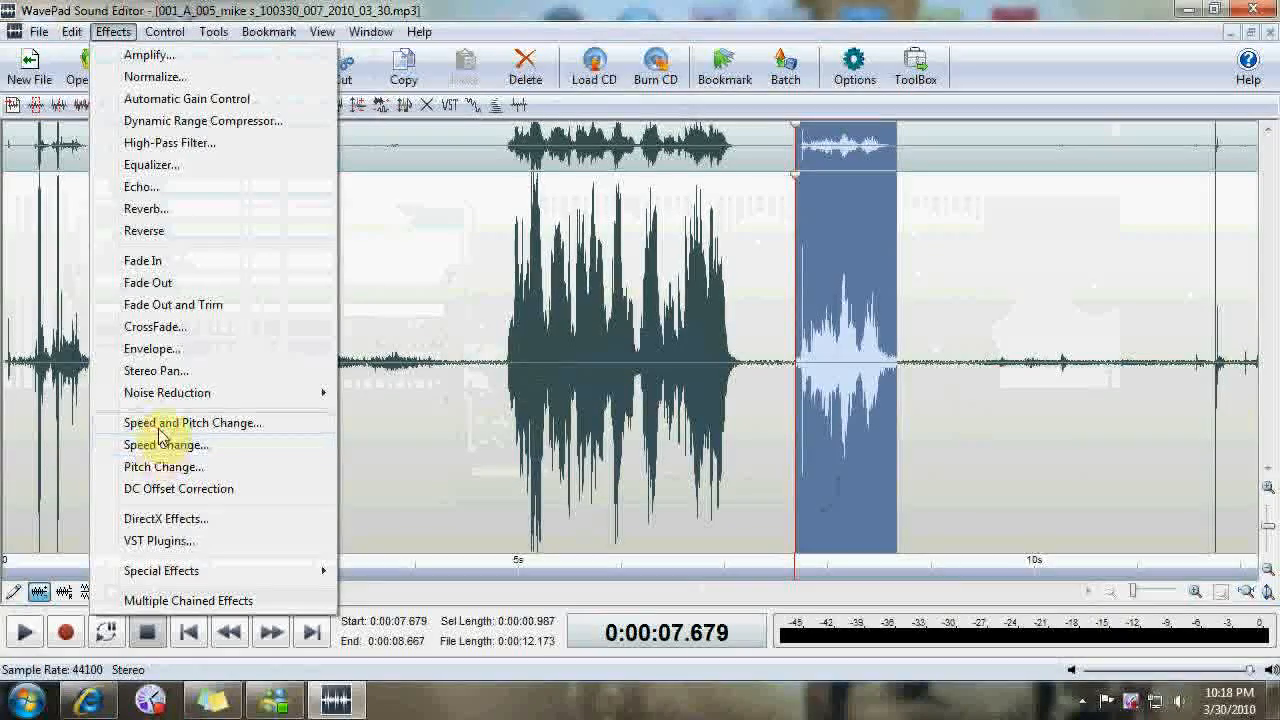
pyautogui.moveTo(180, 445)
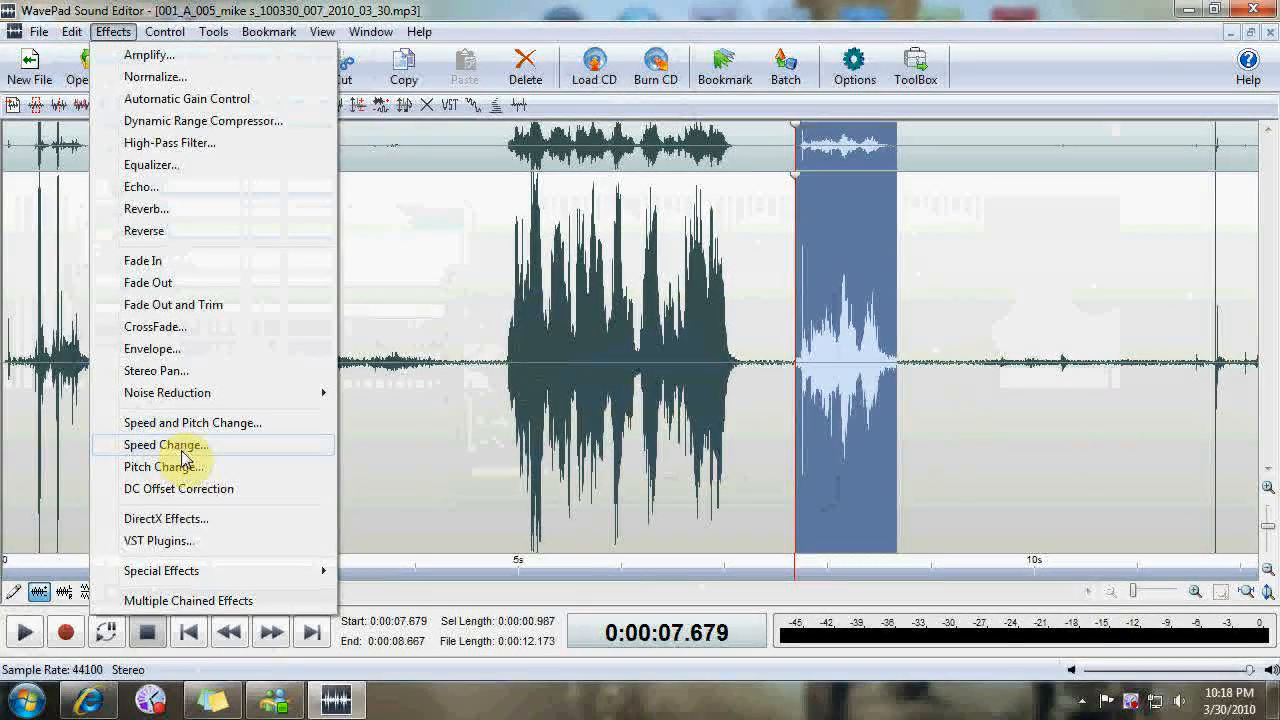
pyautogui.moveTo(210, 423)
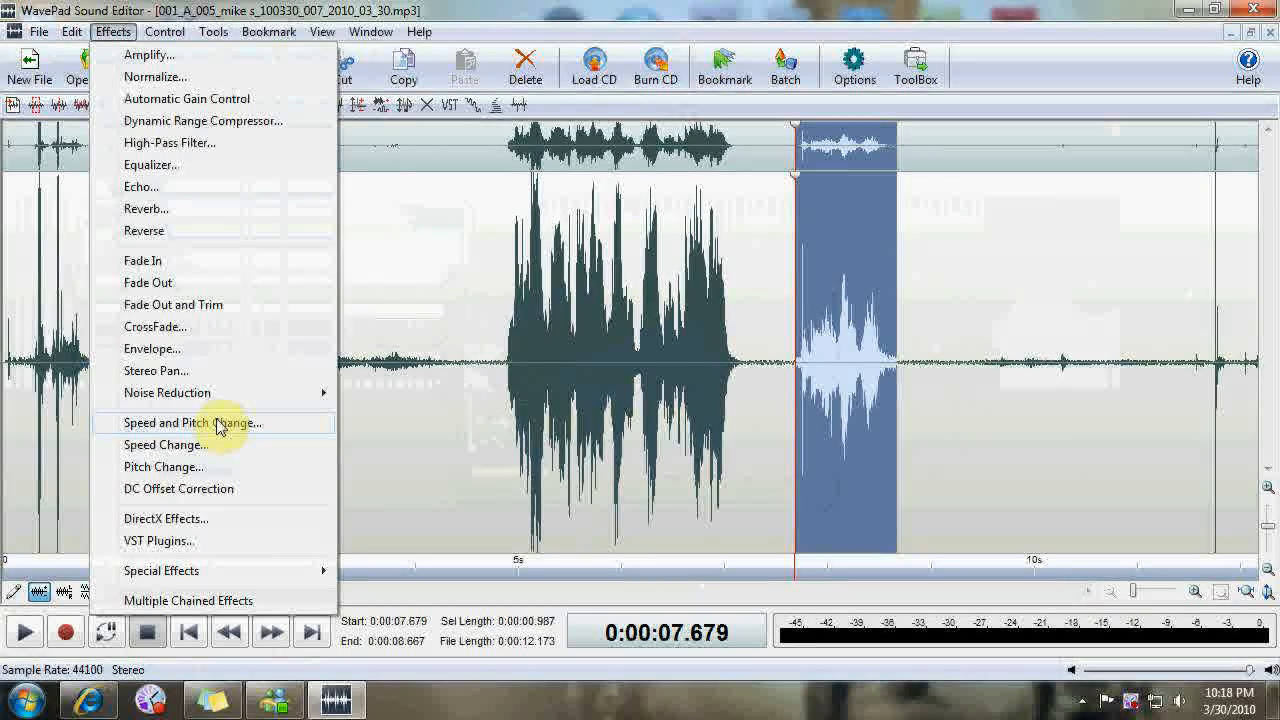
pyautogui.moveTo(186, 458)
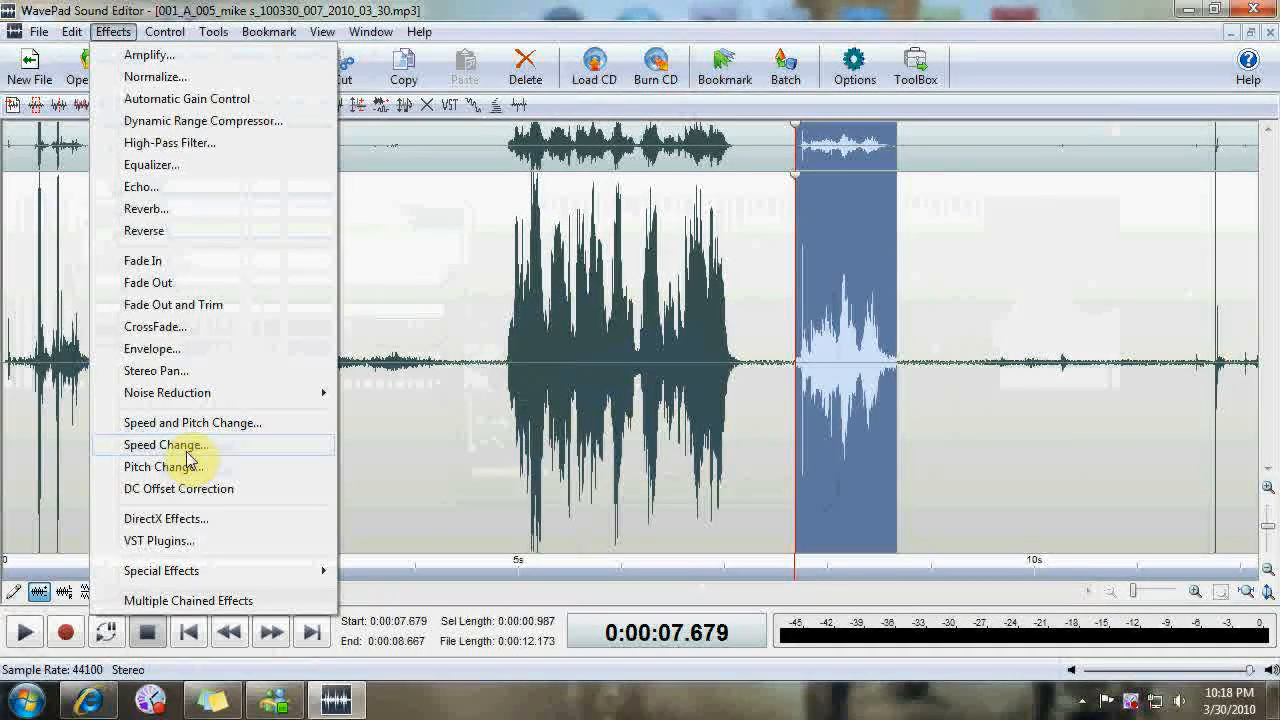
# - Slow the selected section to 64% speed, previewing before applying
pyautogui.click(164, 444)
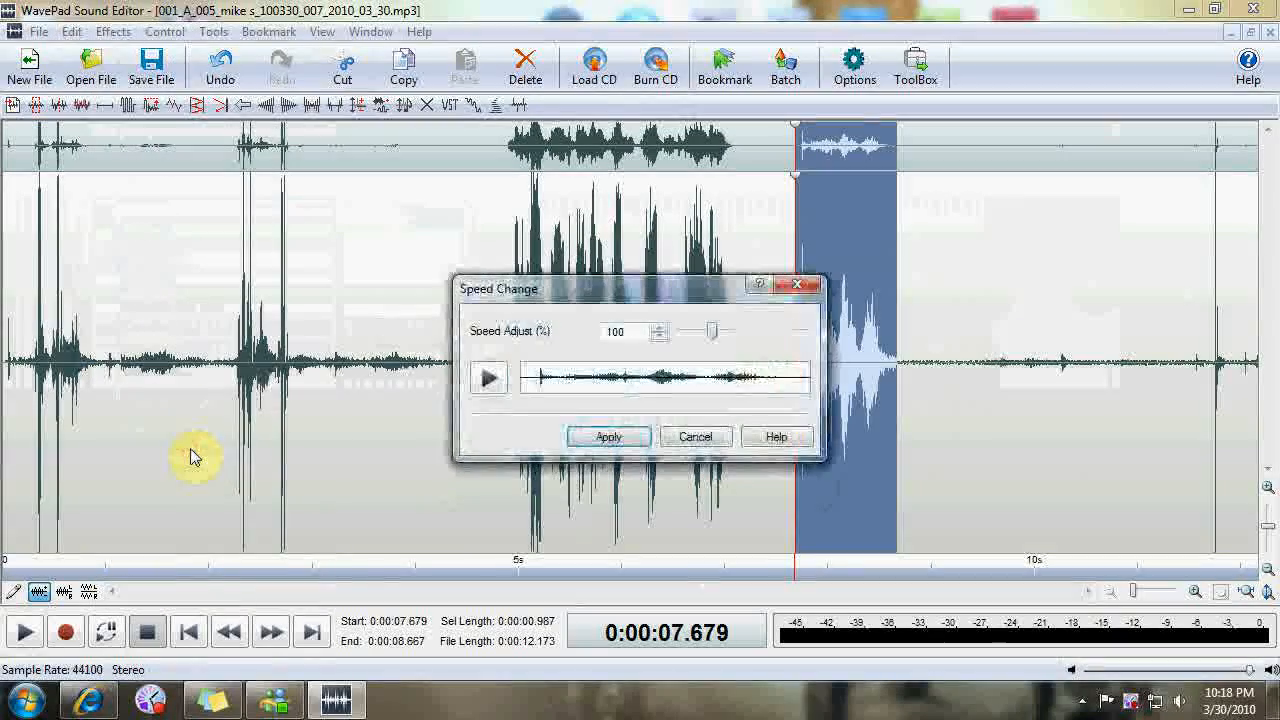
pyautogui.moveTo(708, 378)
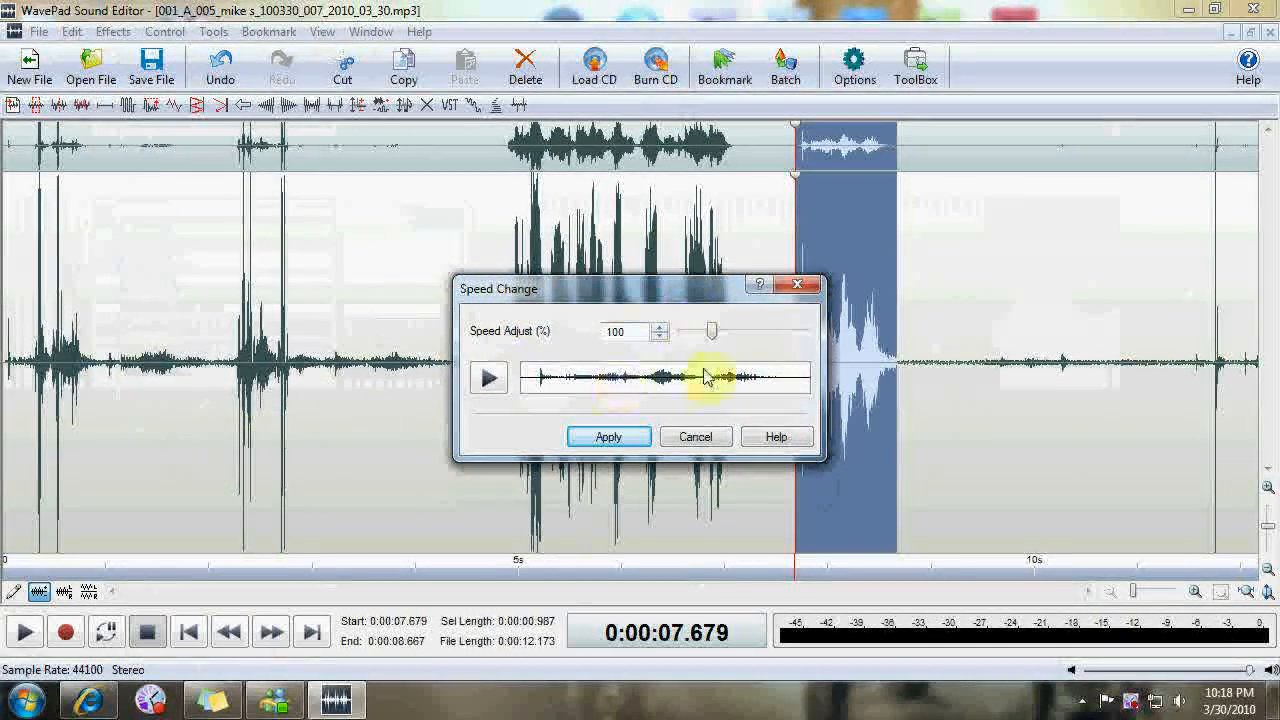
pyautogui.moveTo(703, 330)
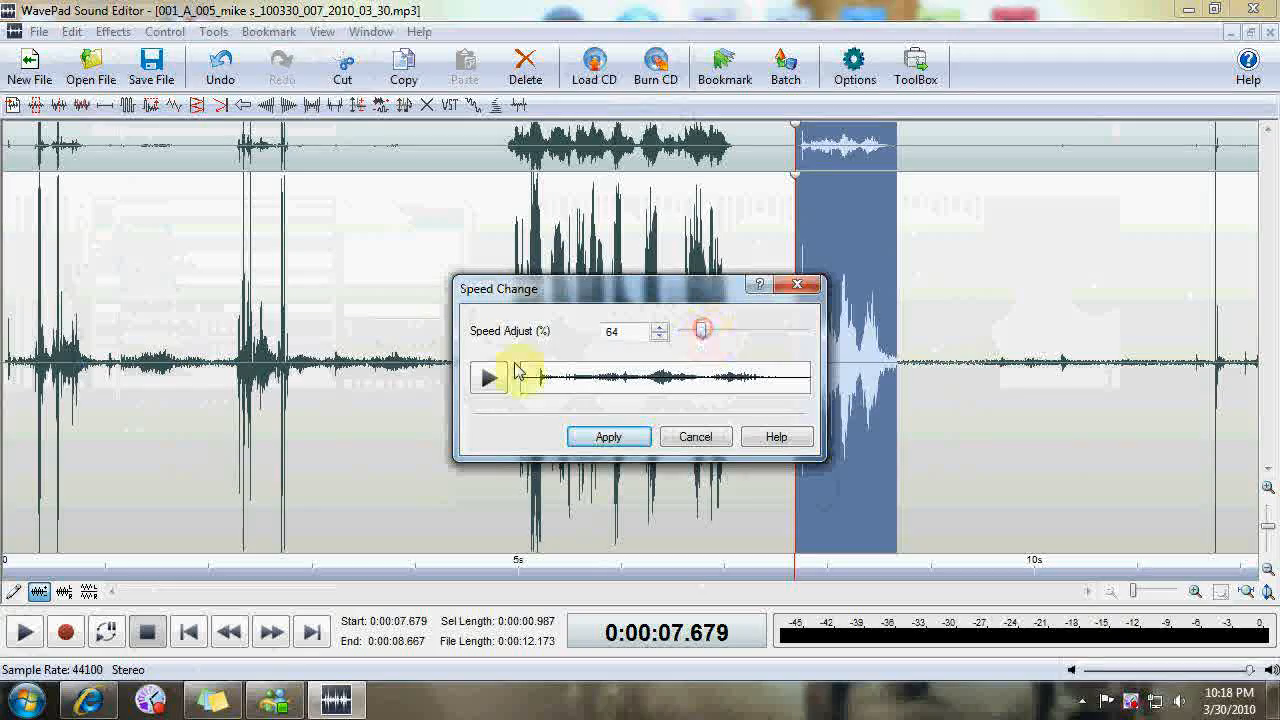
pyautogui.click(489, 377)
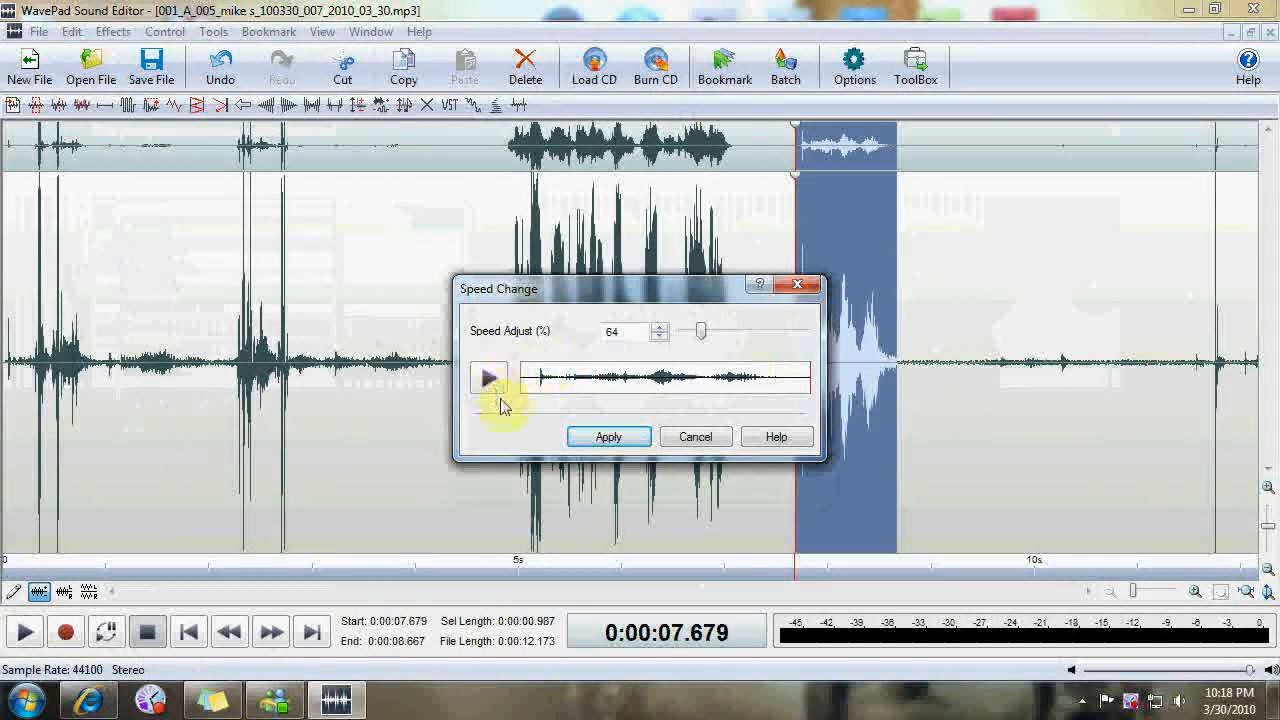
pyautogui.click(608, 436)
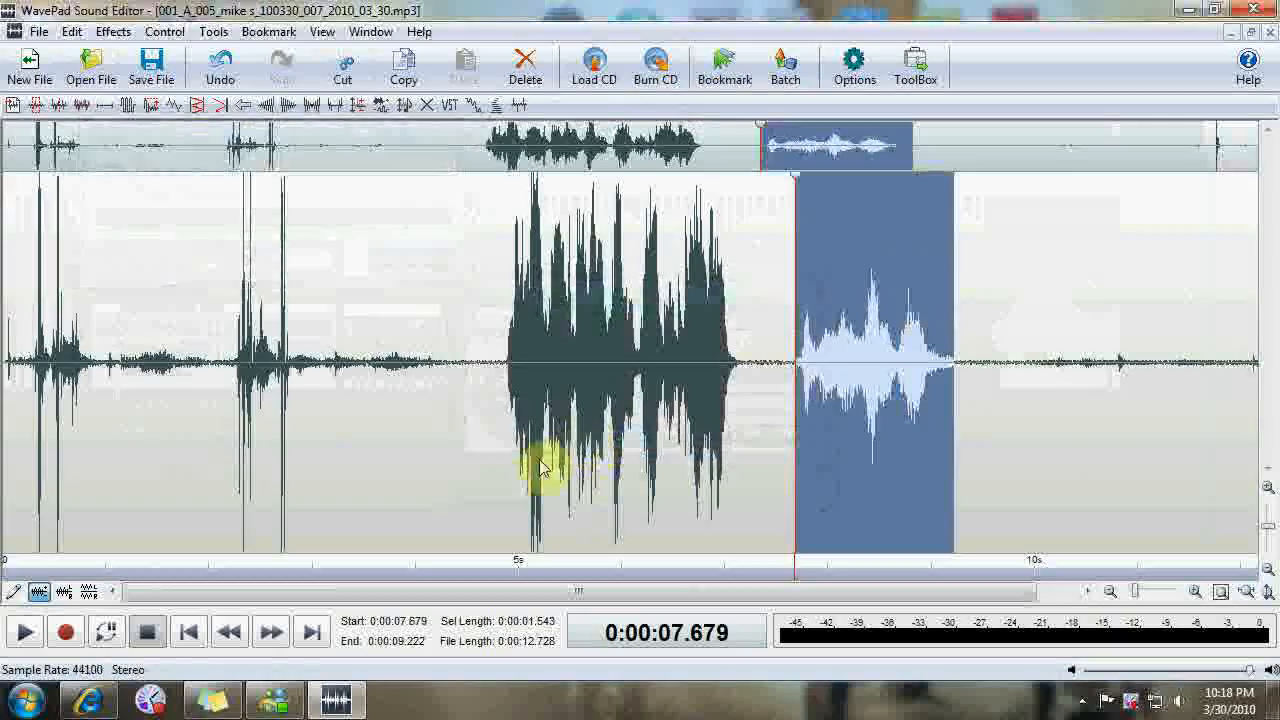
pyautogui.moveTo(25, 630)
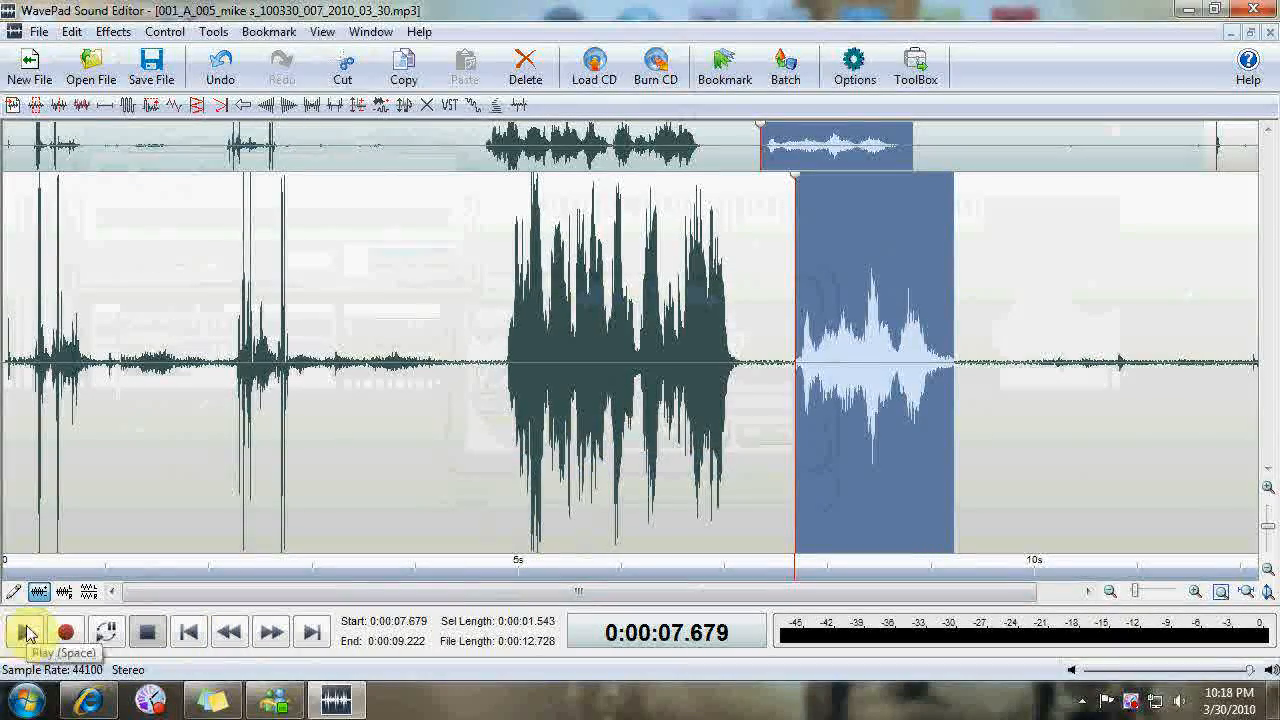
pyautogui.click(22, 630)
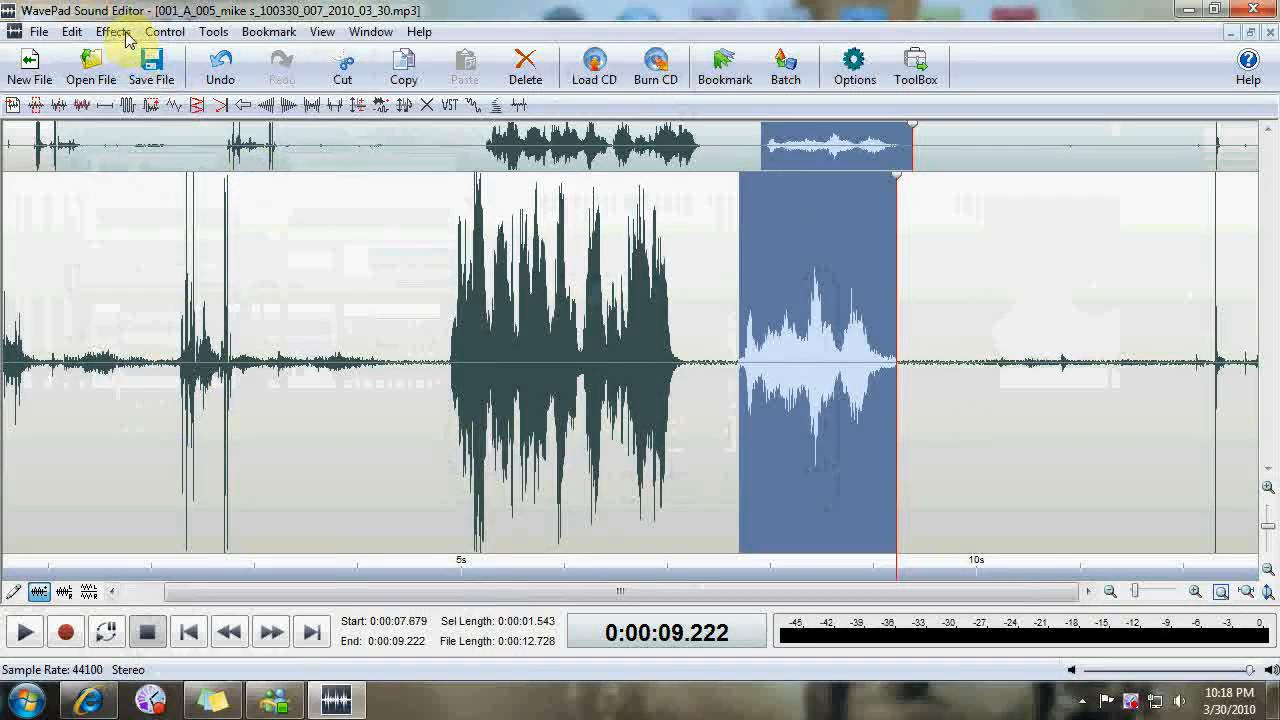
# - Show the Effects menu for the slowed 7.68–9.22 second section
pyautogui.click(112, 31)
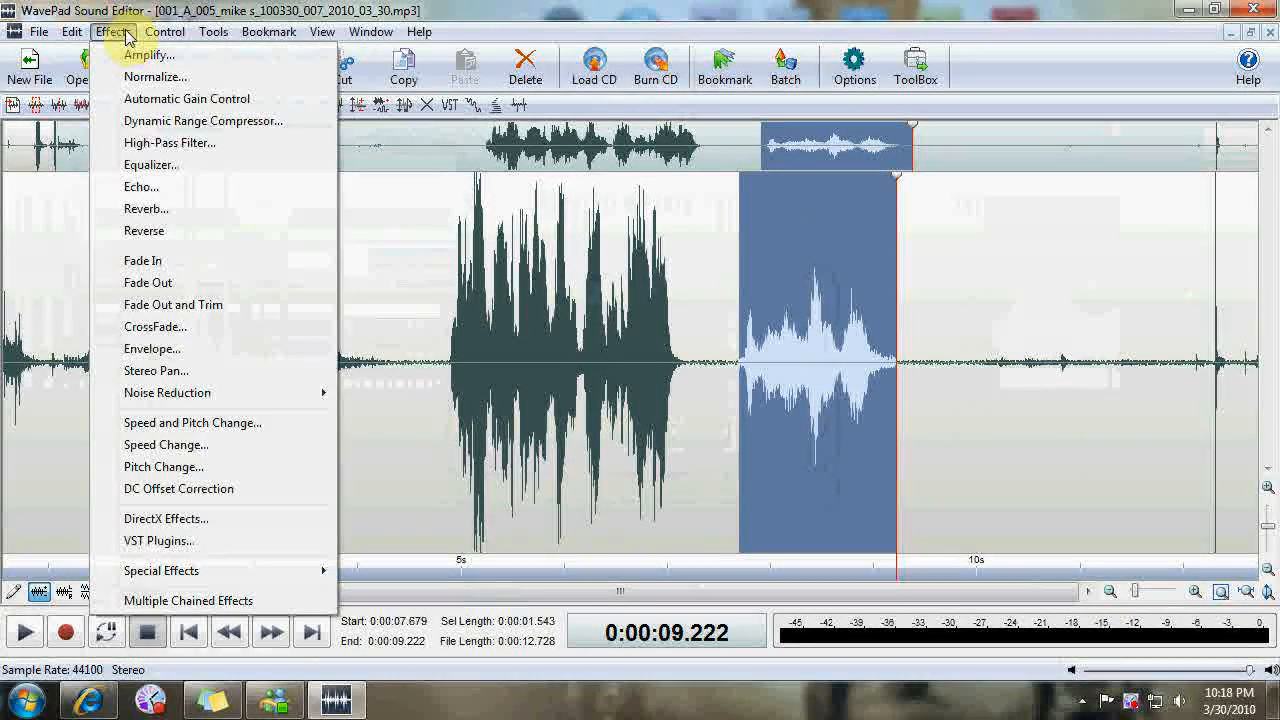
pyautogui.moveTo(169, 143)
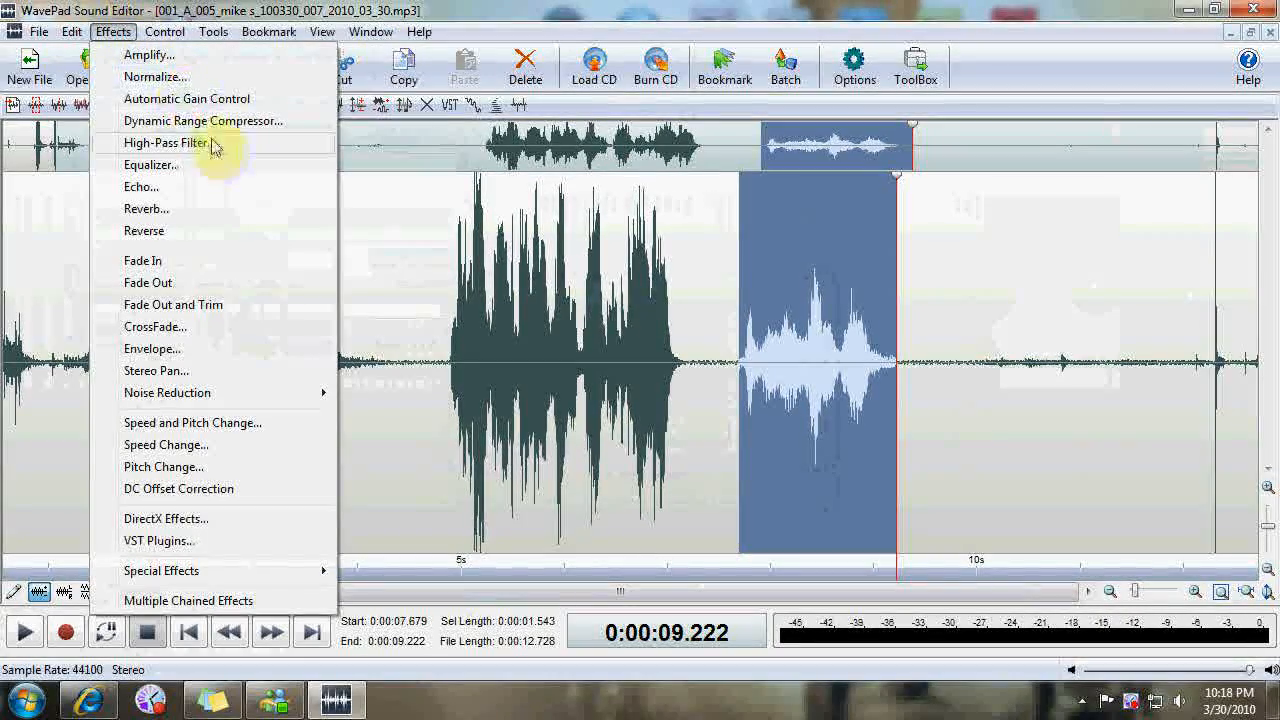
pyautogui.moveTo(147, 209)
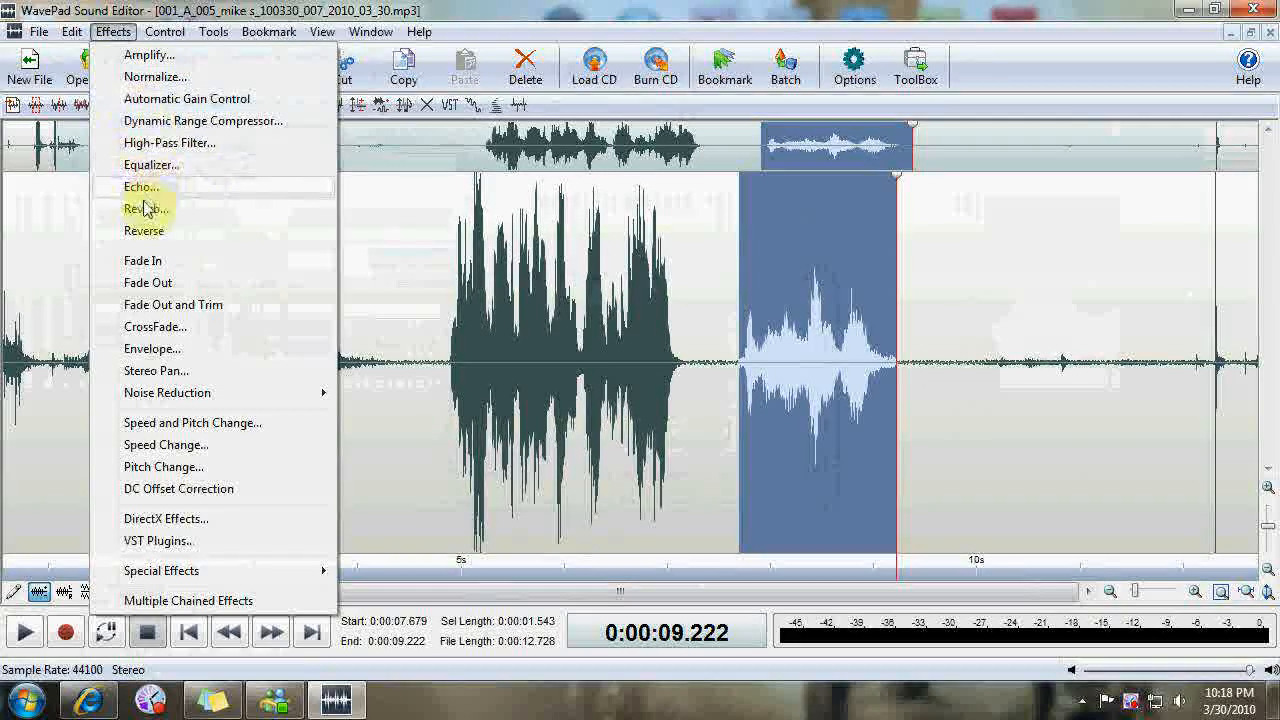
pyautogui.moveTo(167, 392)
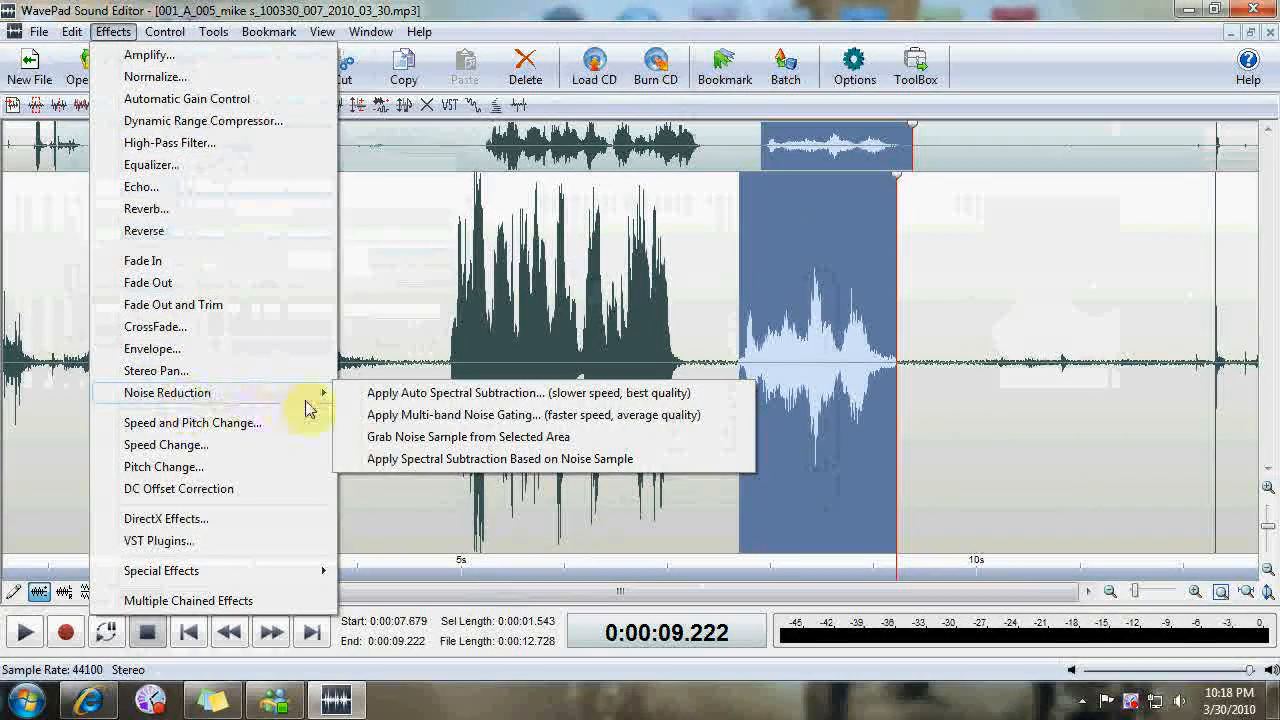
pyautogui.moveTo(410, 392)
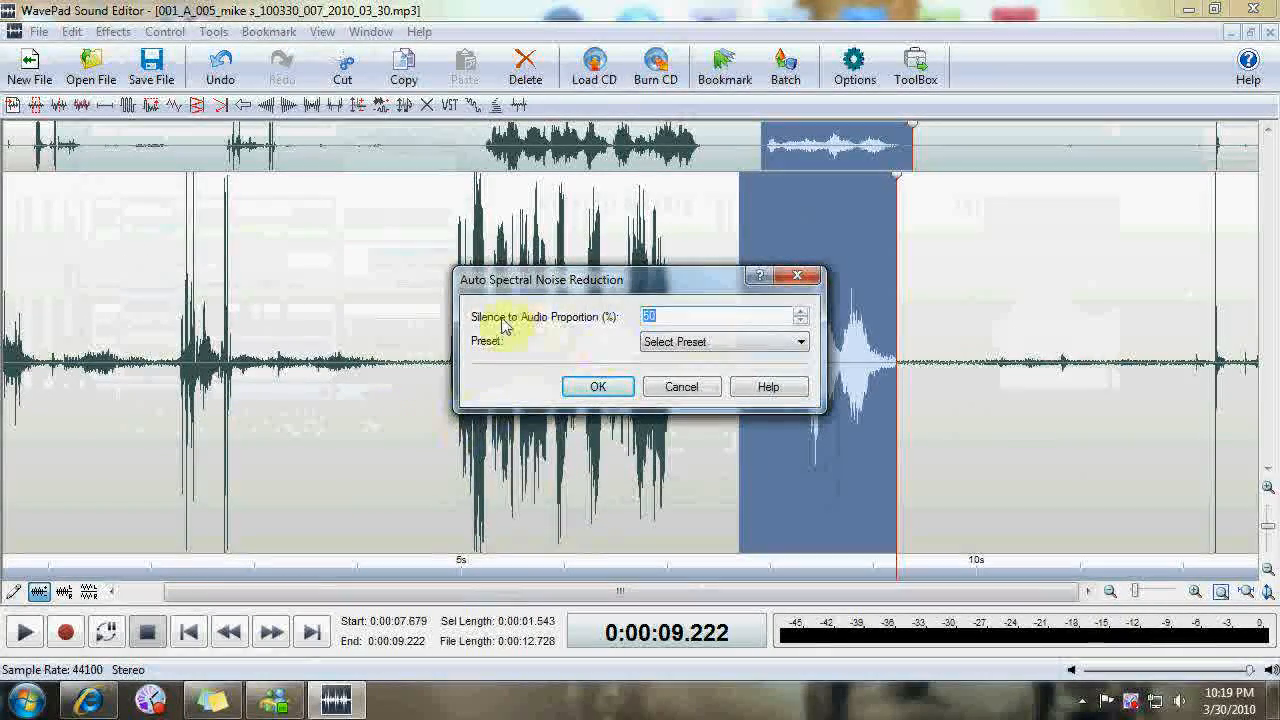
# - Run auto spectral noise reduction with Apply to Voice preset and raised silence proportion
pyautogui.click(798, 341)
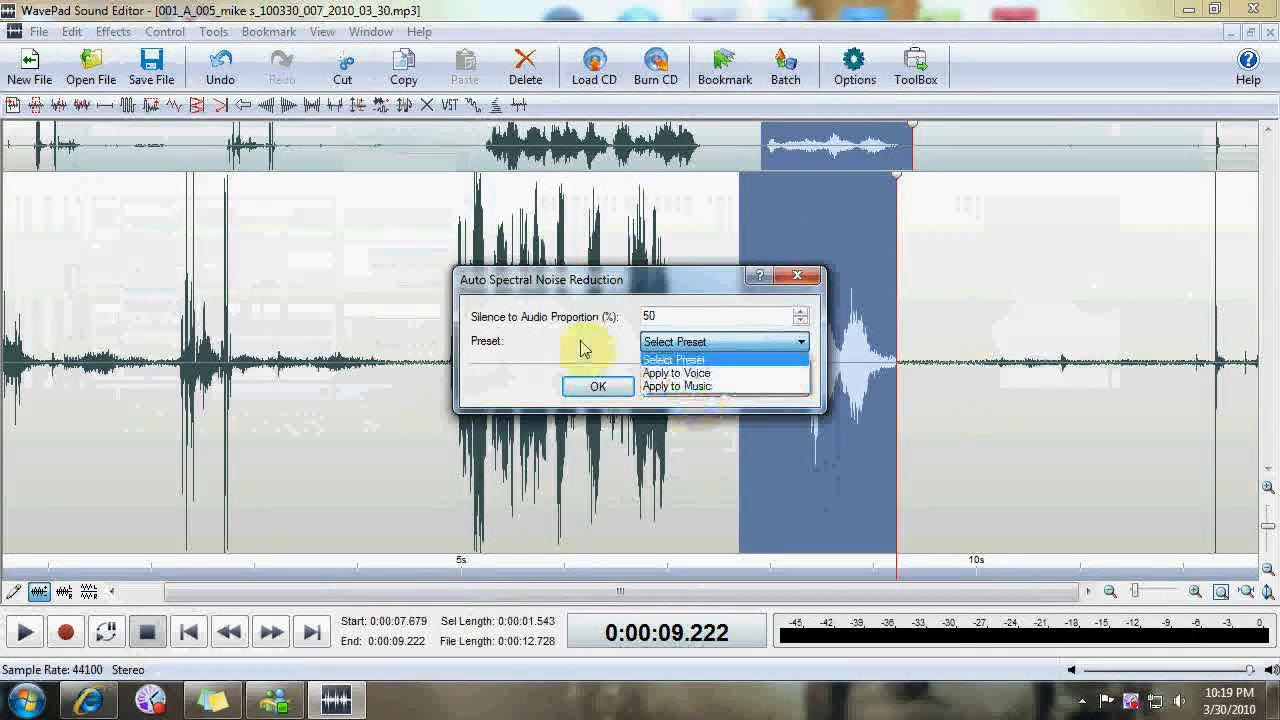
pyautogui.moveTo(608, 343)
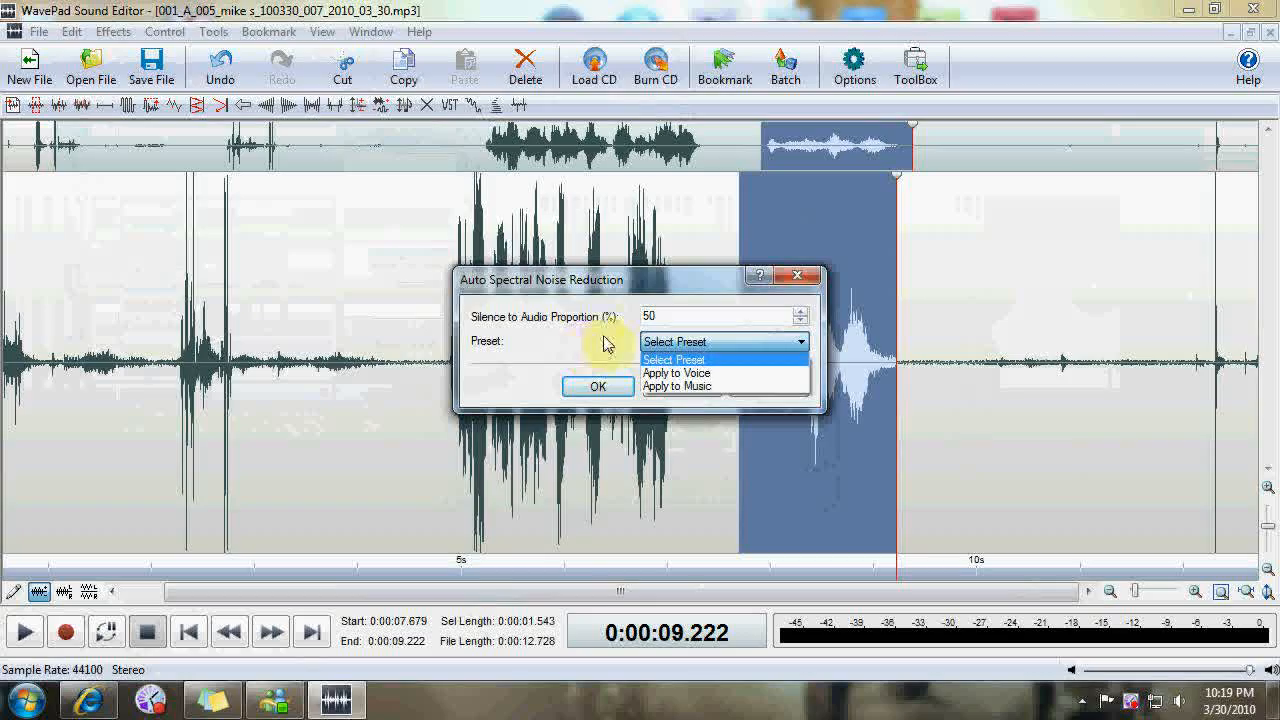
pyautogui.click(676, 373)
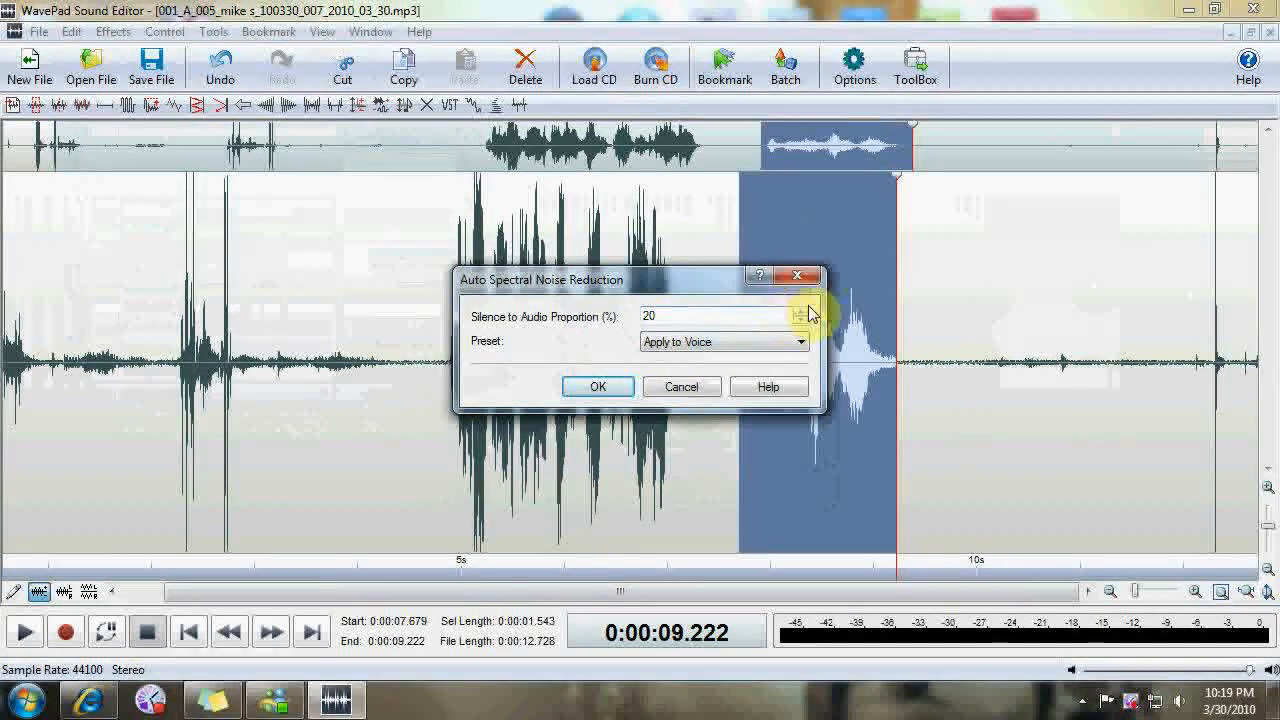
pyautogui.click(805, 312)
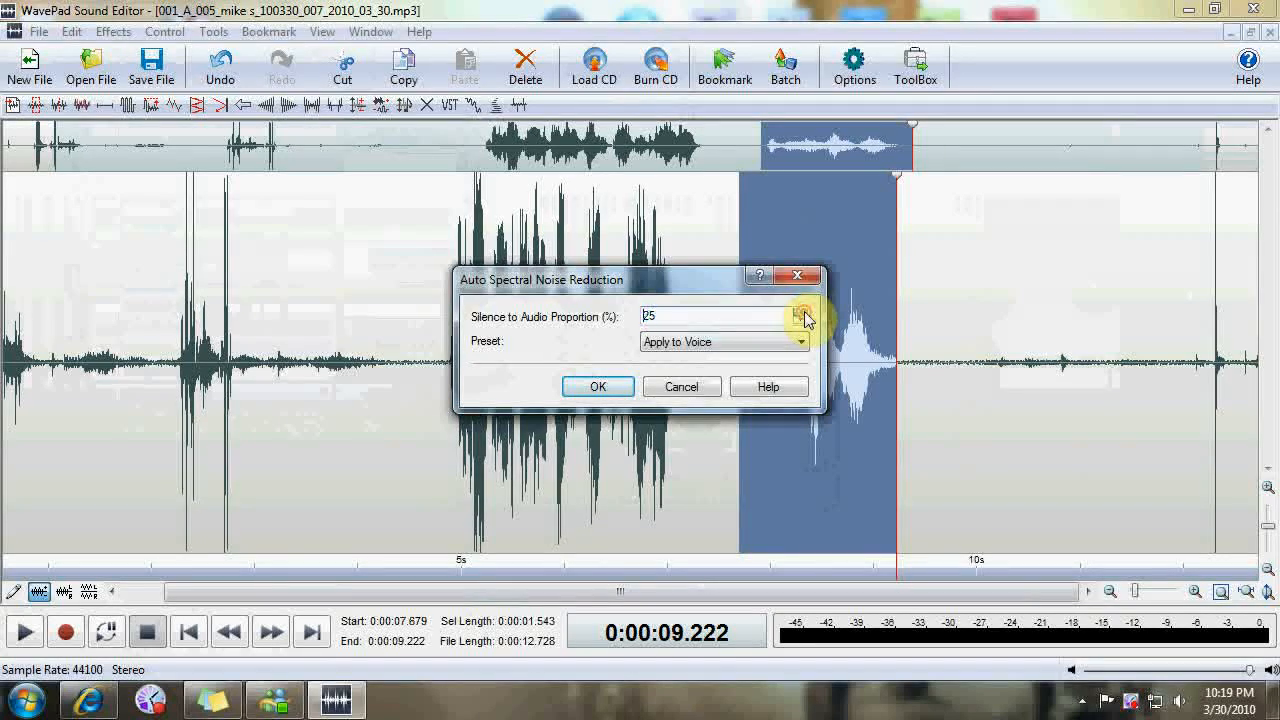
pyautogui.click(807, 311)
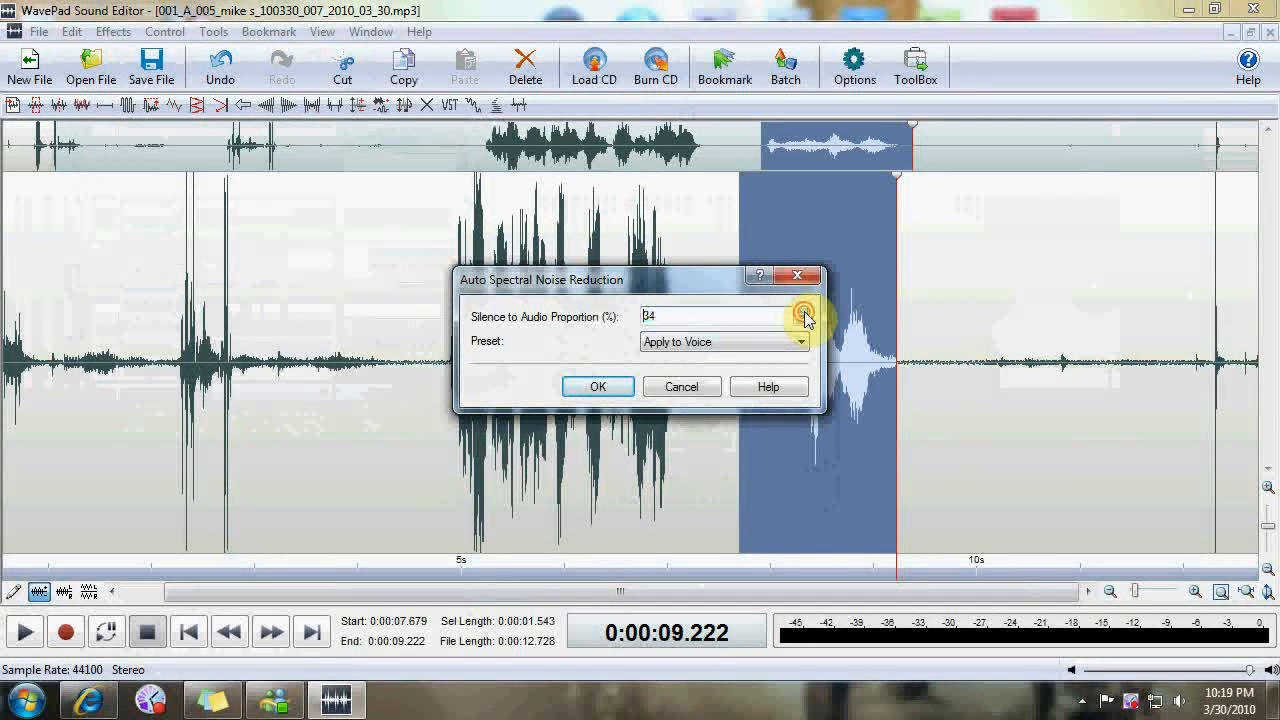
pyautogui.click(812, 311)
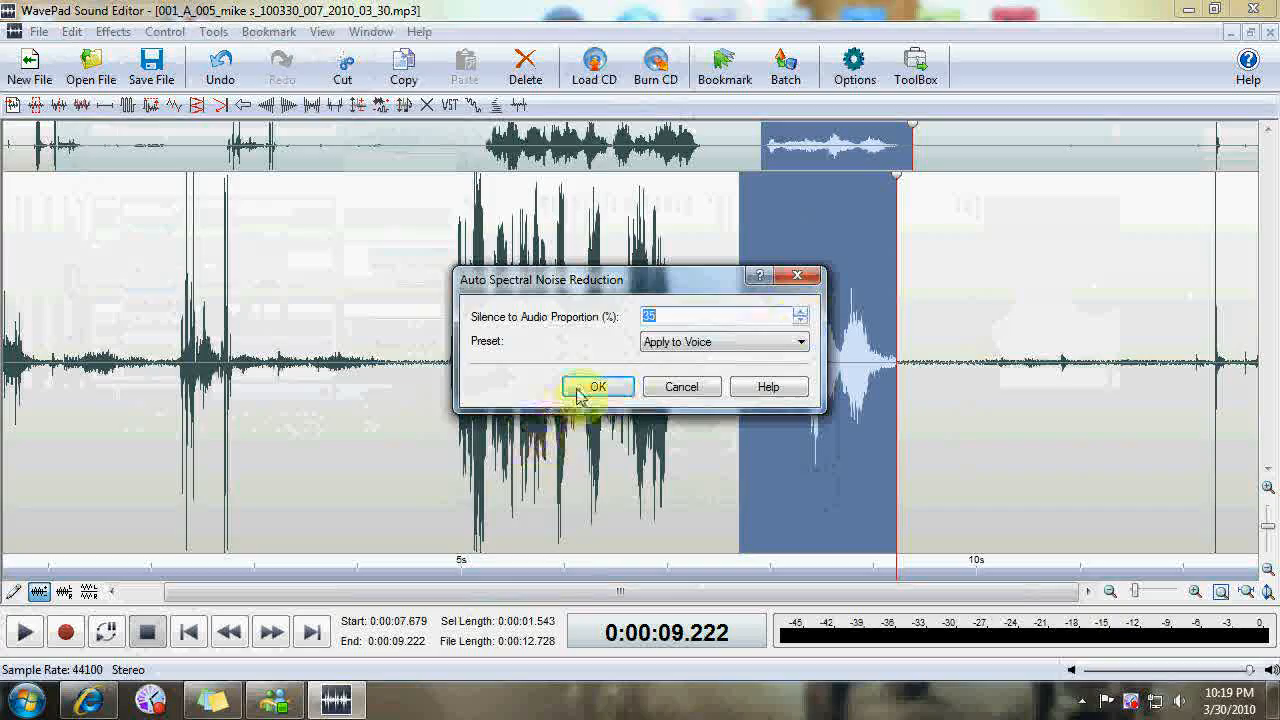
pyautogui.click(597, 386)
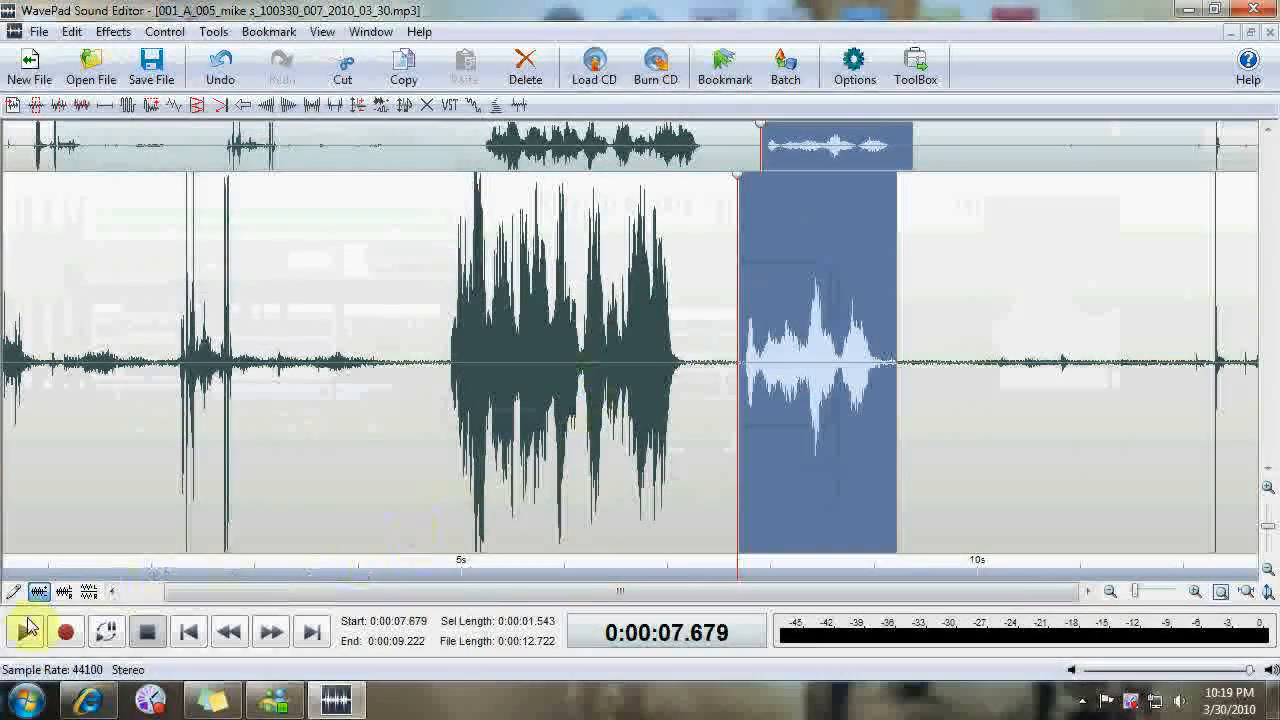
pyautogui.click(20, 631)
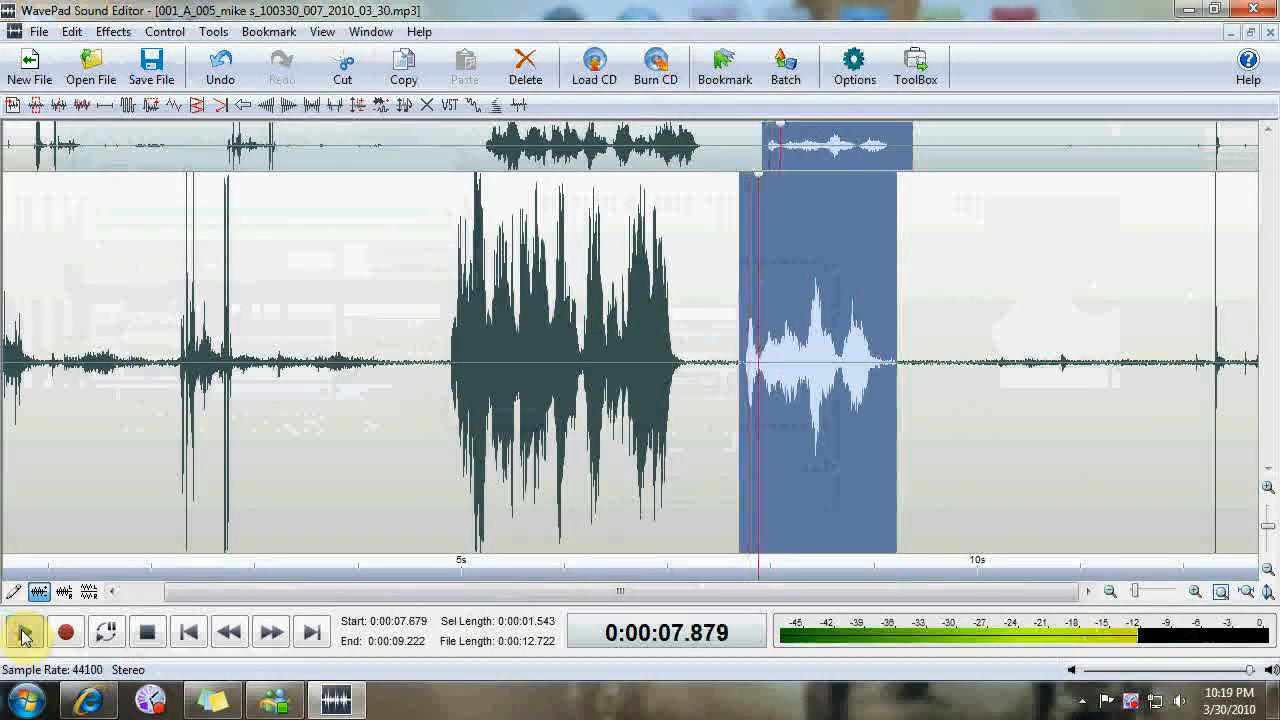
pyautogui.click(23, 631)
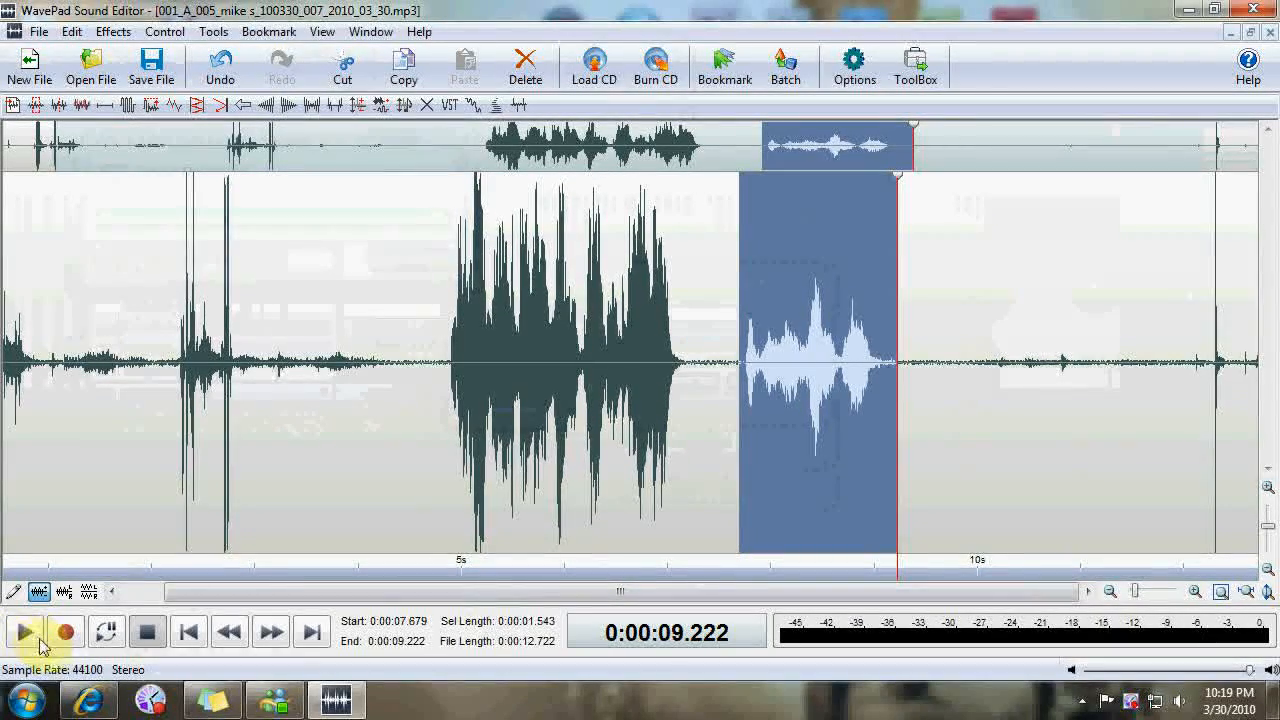
pyautogui.moveTo(64, 632)
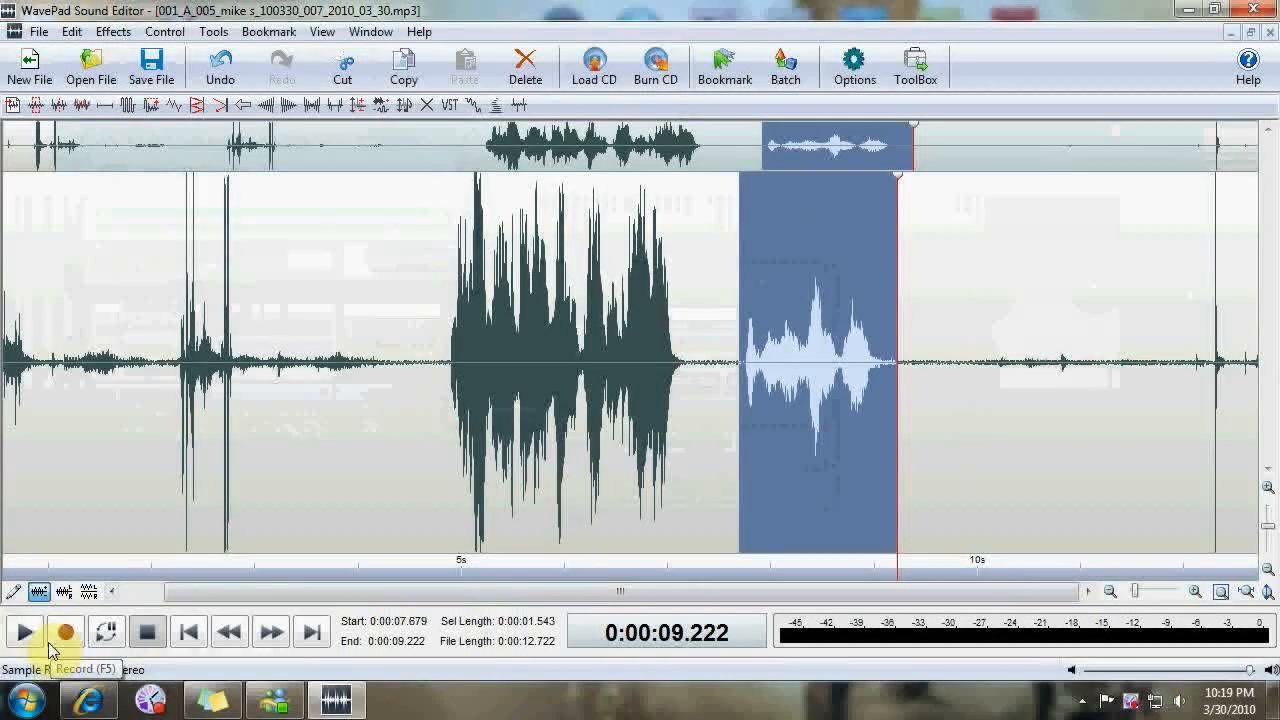